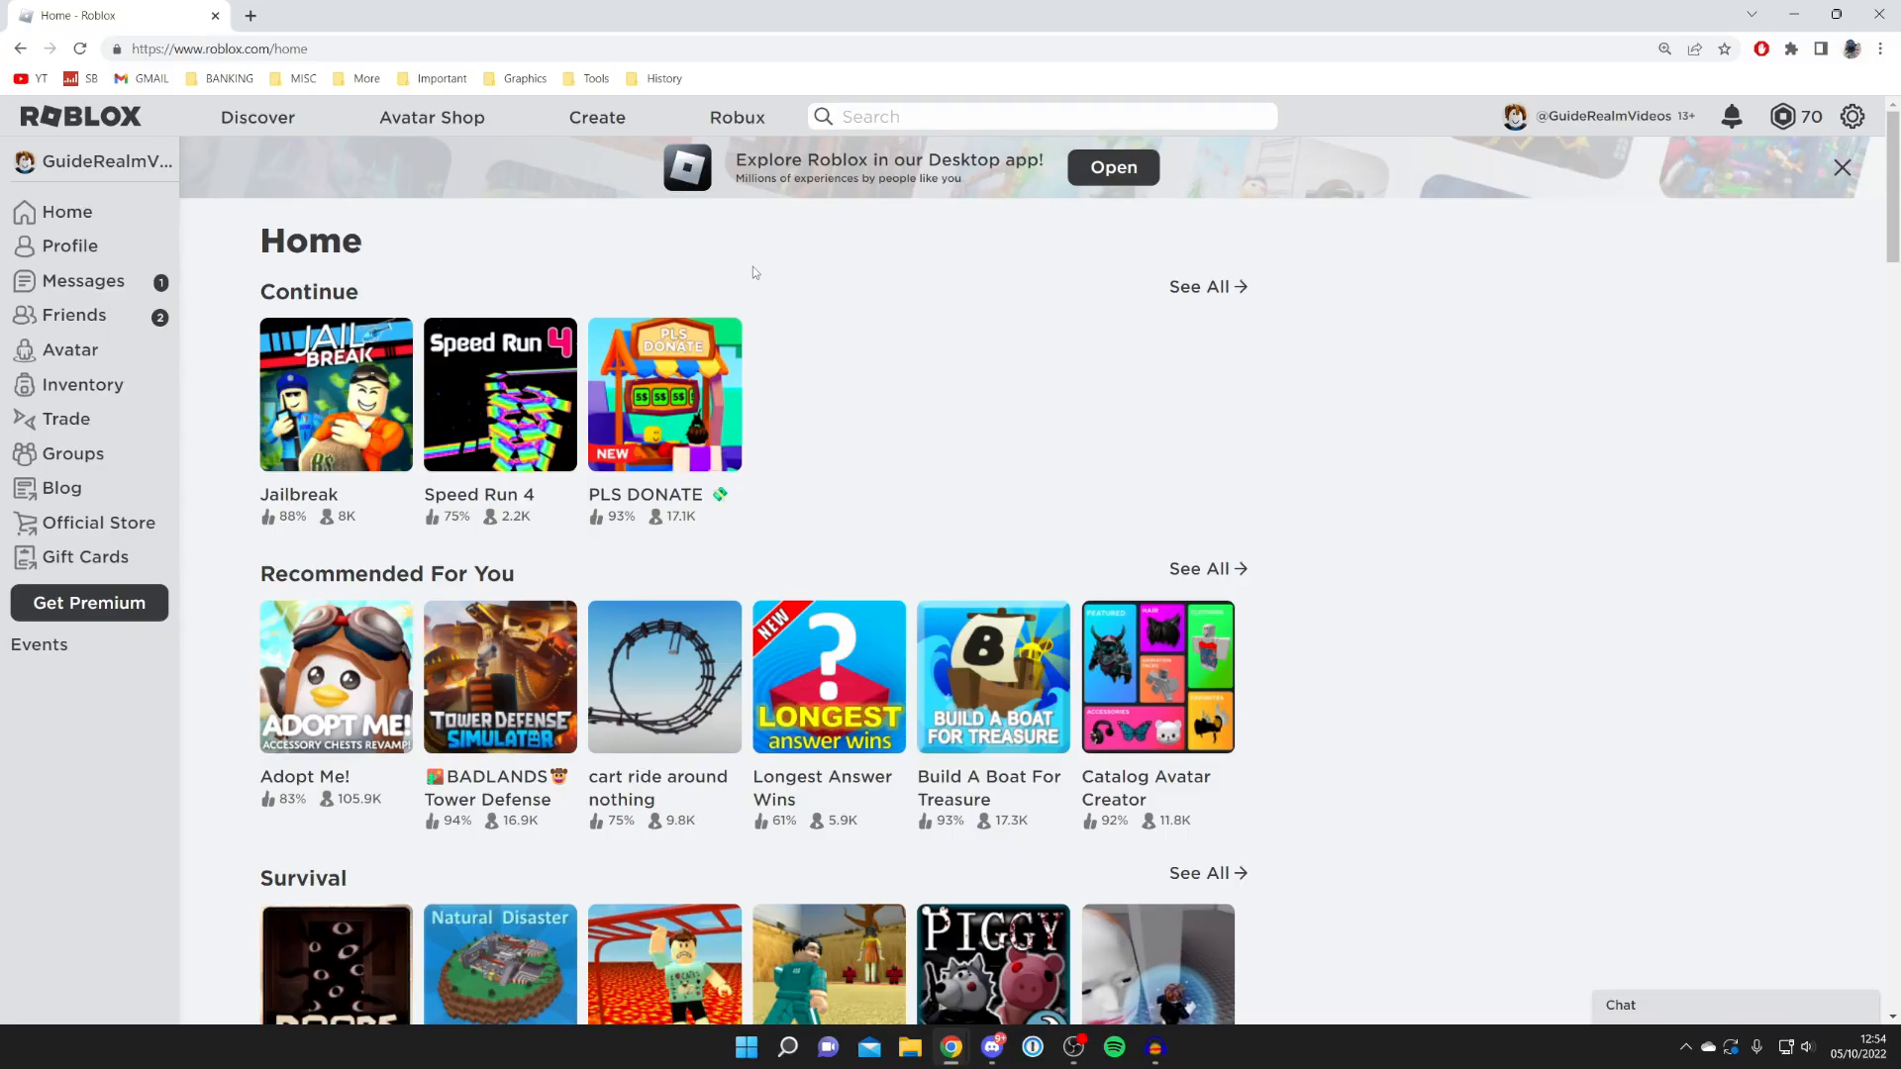
{"action": "mouse_move", "coordinate": [853, 432]}
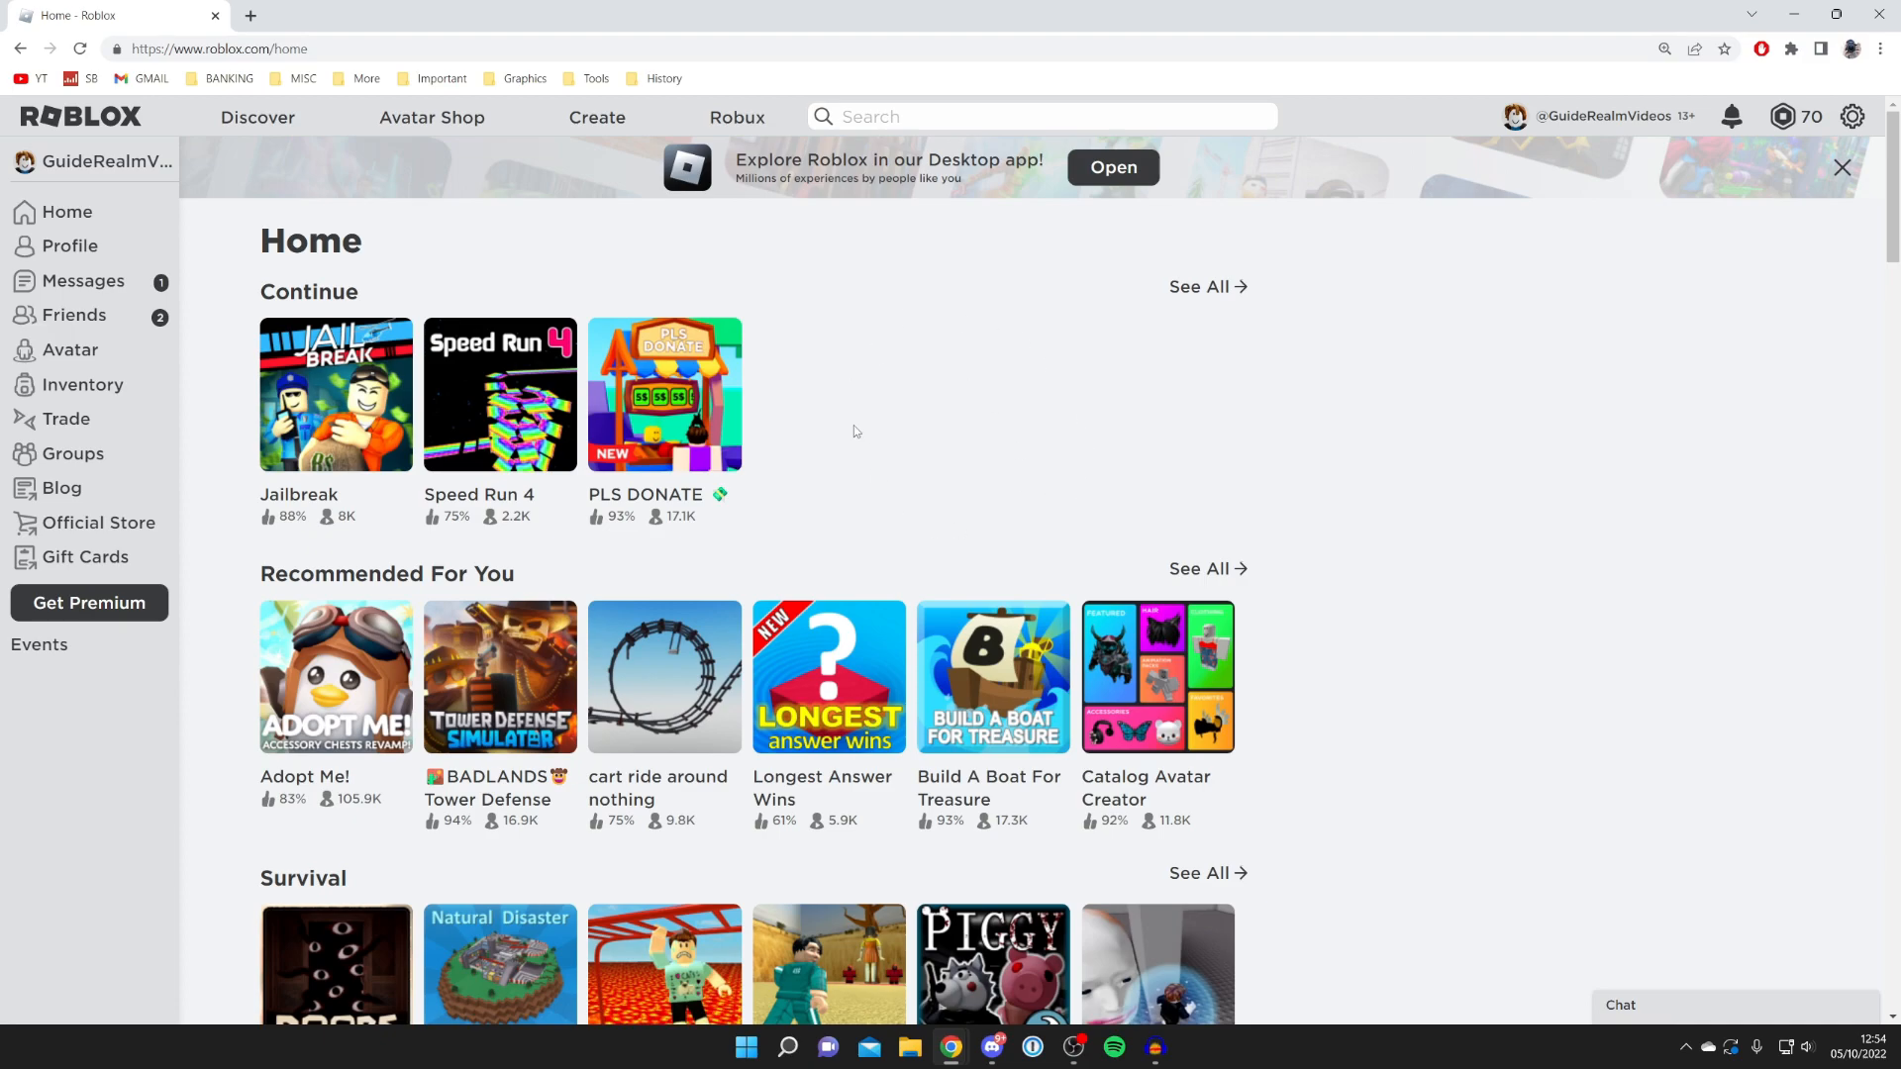
{"action": "mouse_move", "coordinate": [933, 529]}
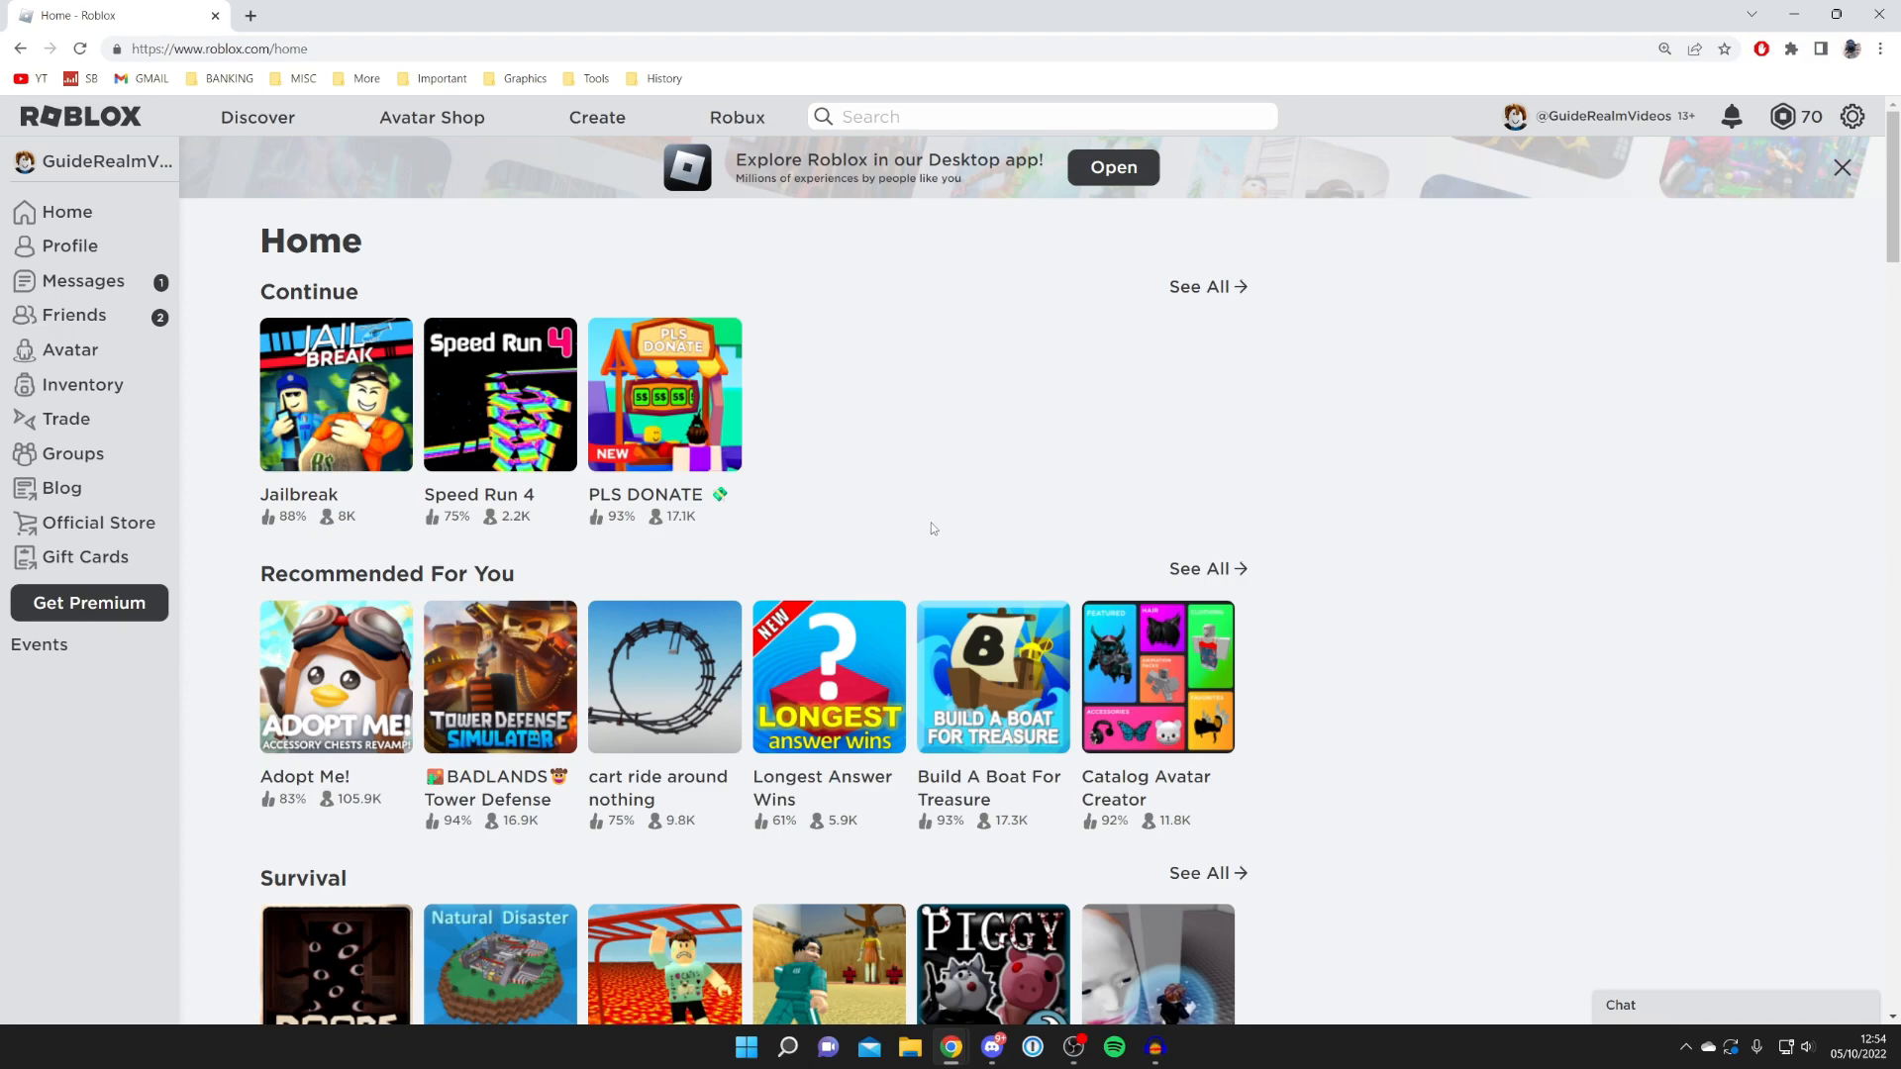
{"action": "mouse_move", "coordinate": [1351, 320]}
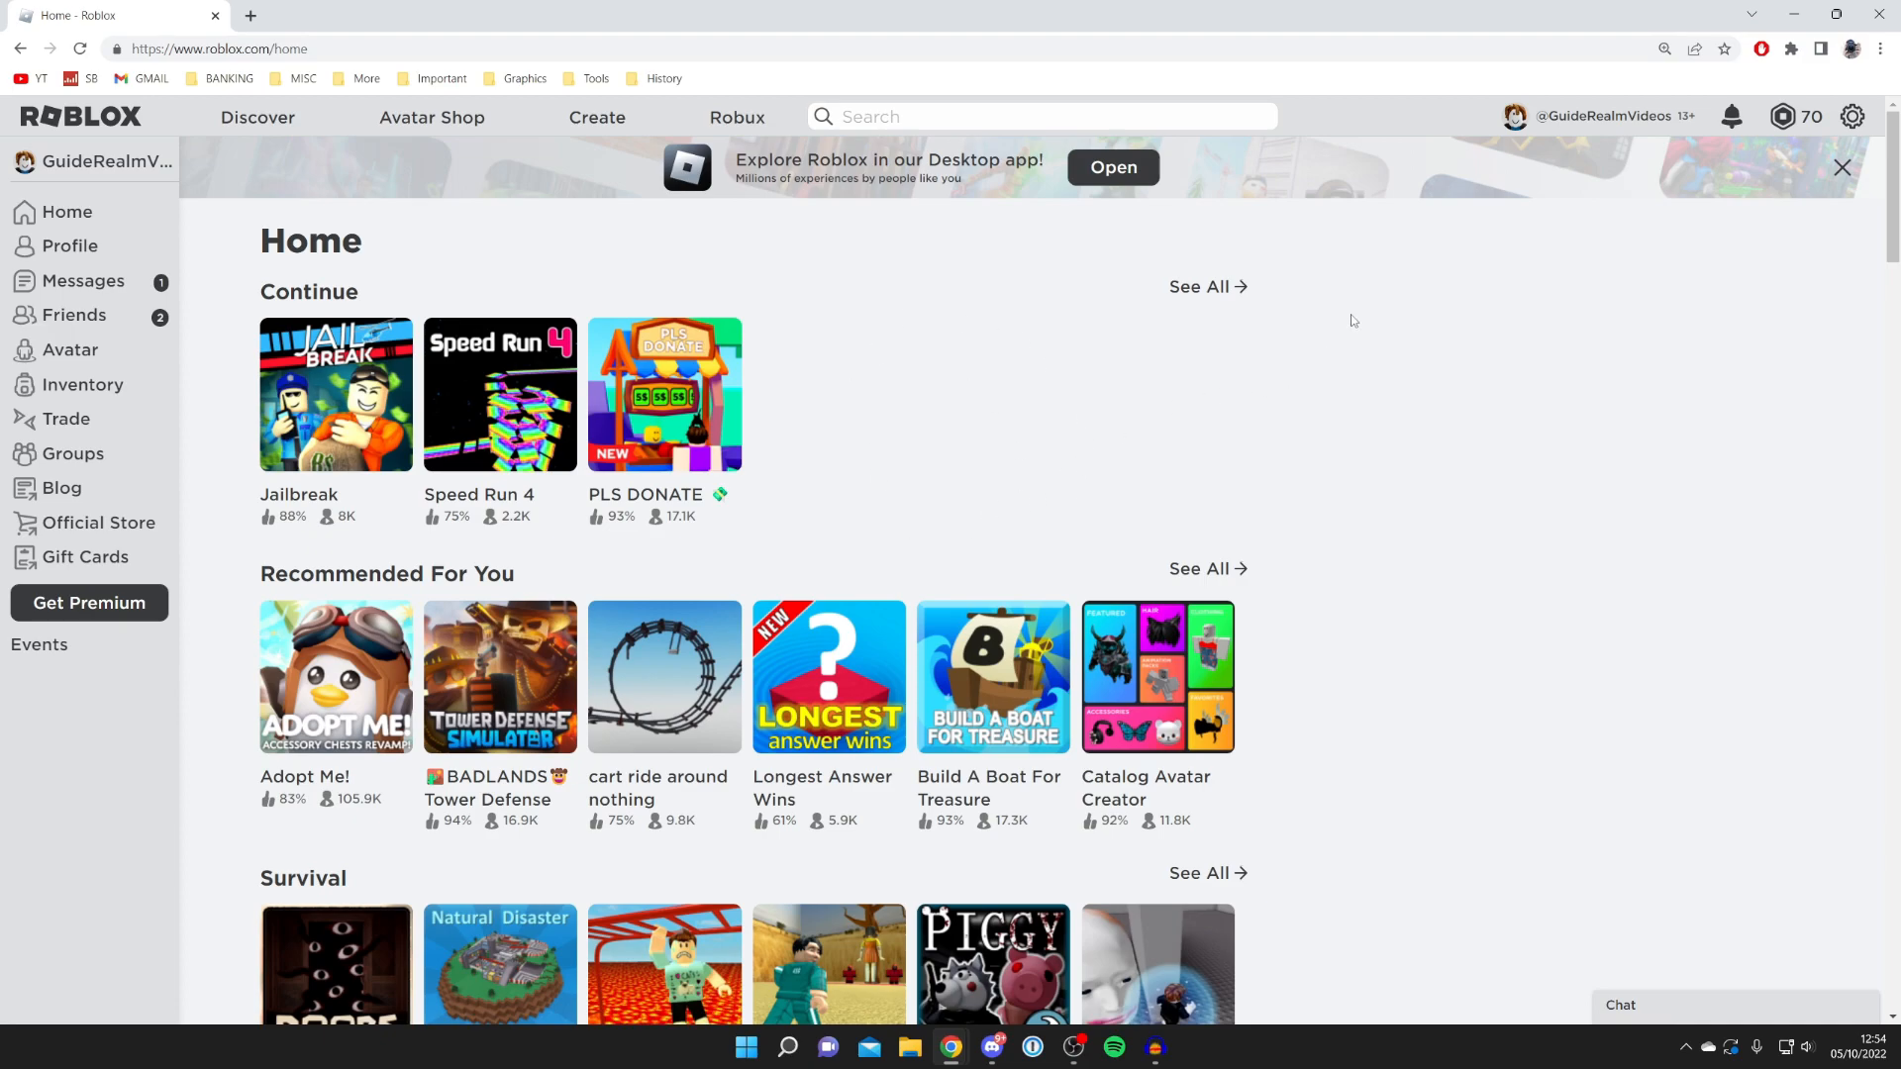
{"action": "mouse_move", "coordinate": [1593, 314]}
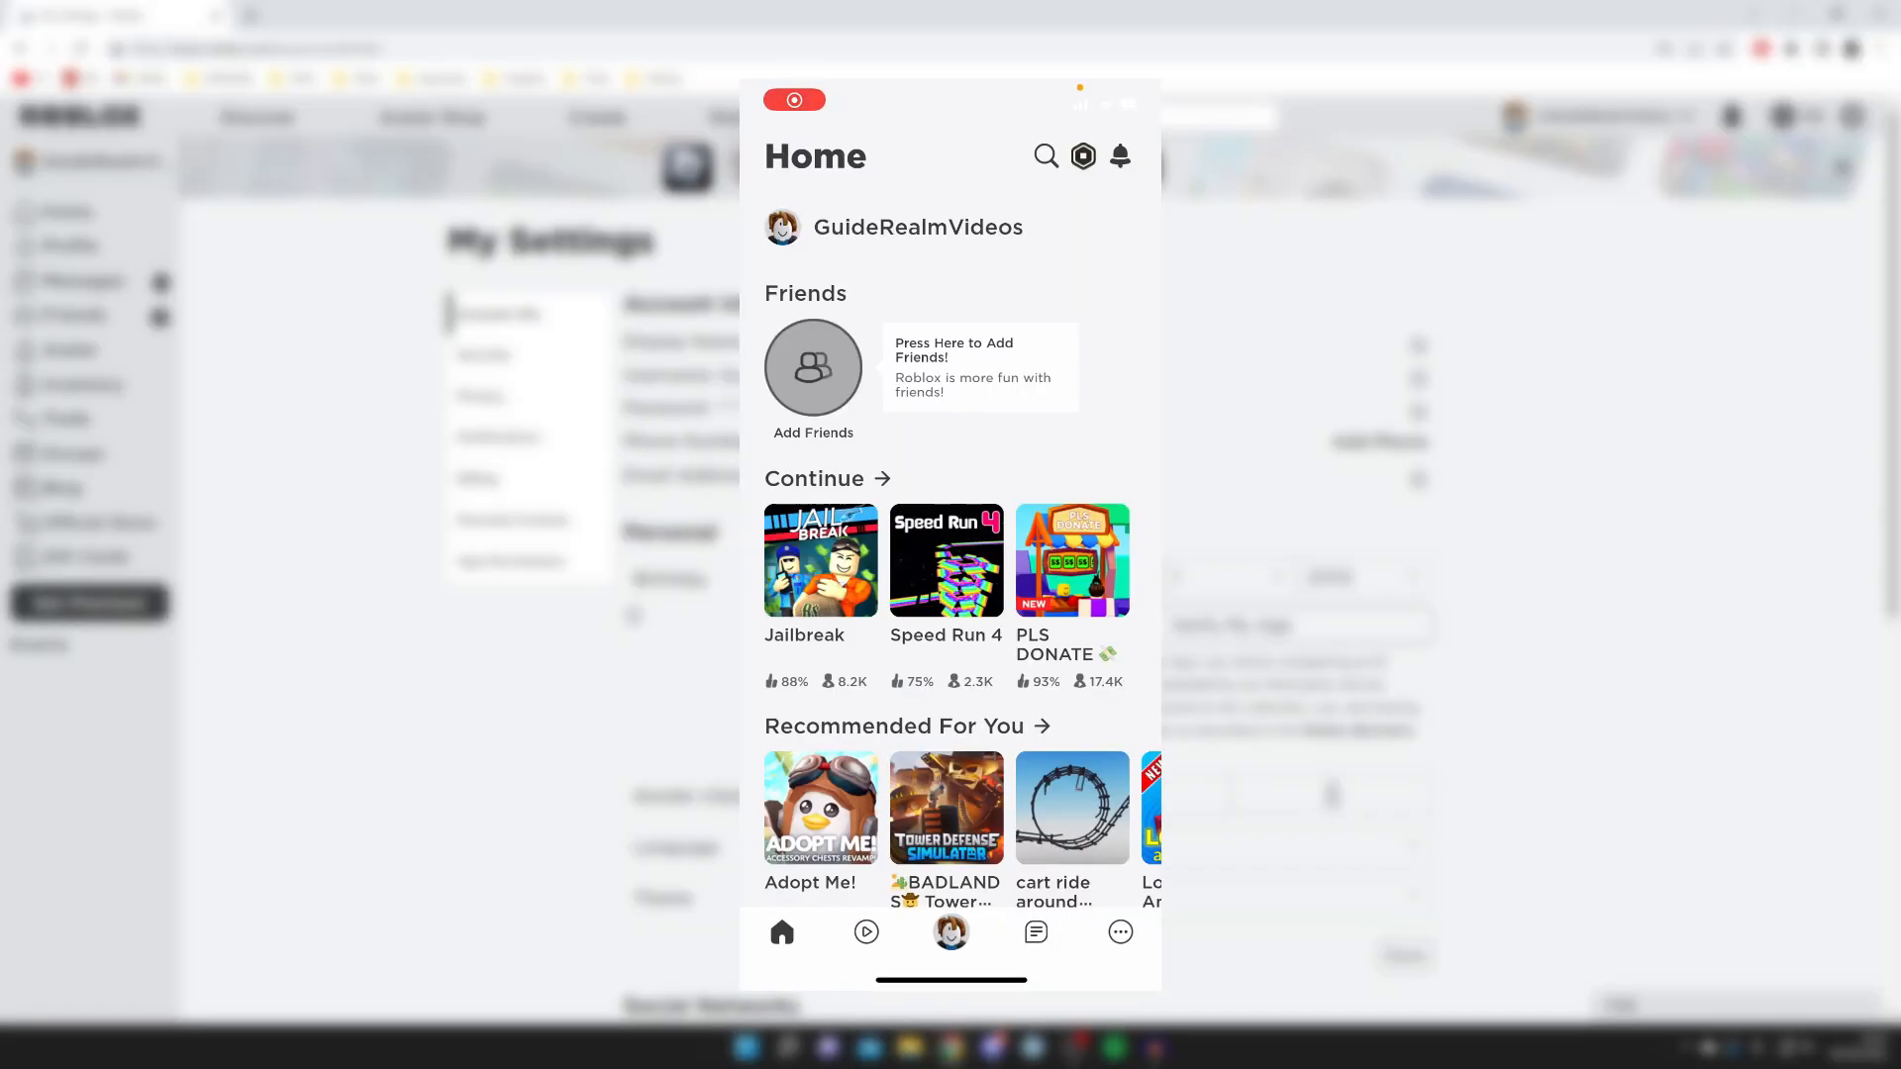
Go from the More tab to Settings and open the Account Info page.
{"action": "left_click", "coordinate": [1117, 931]}
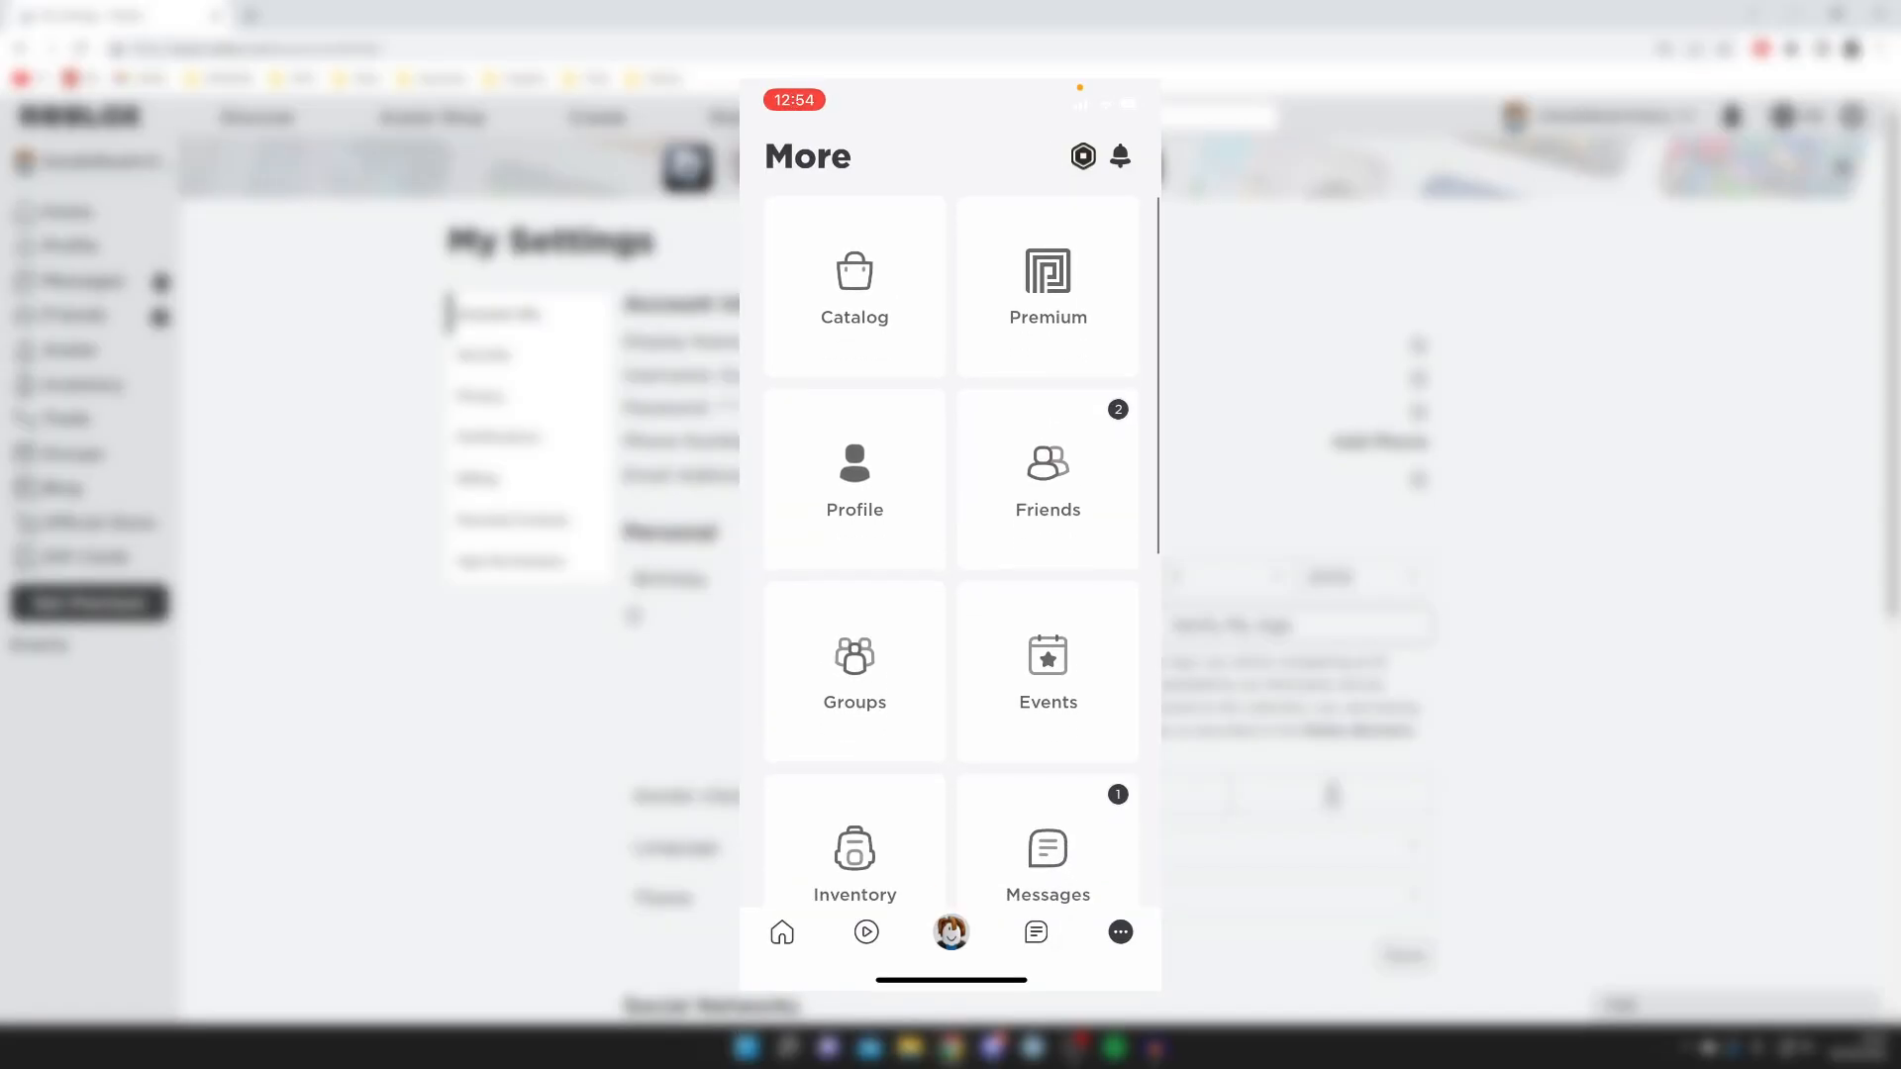
{"action": "scroll", "scroll_direction": "down", "scroll_amount": 3}
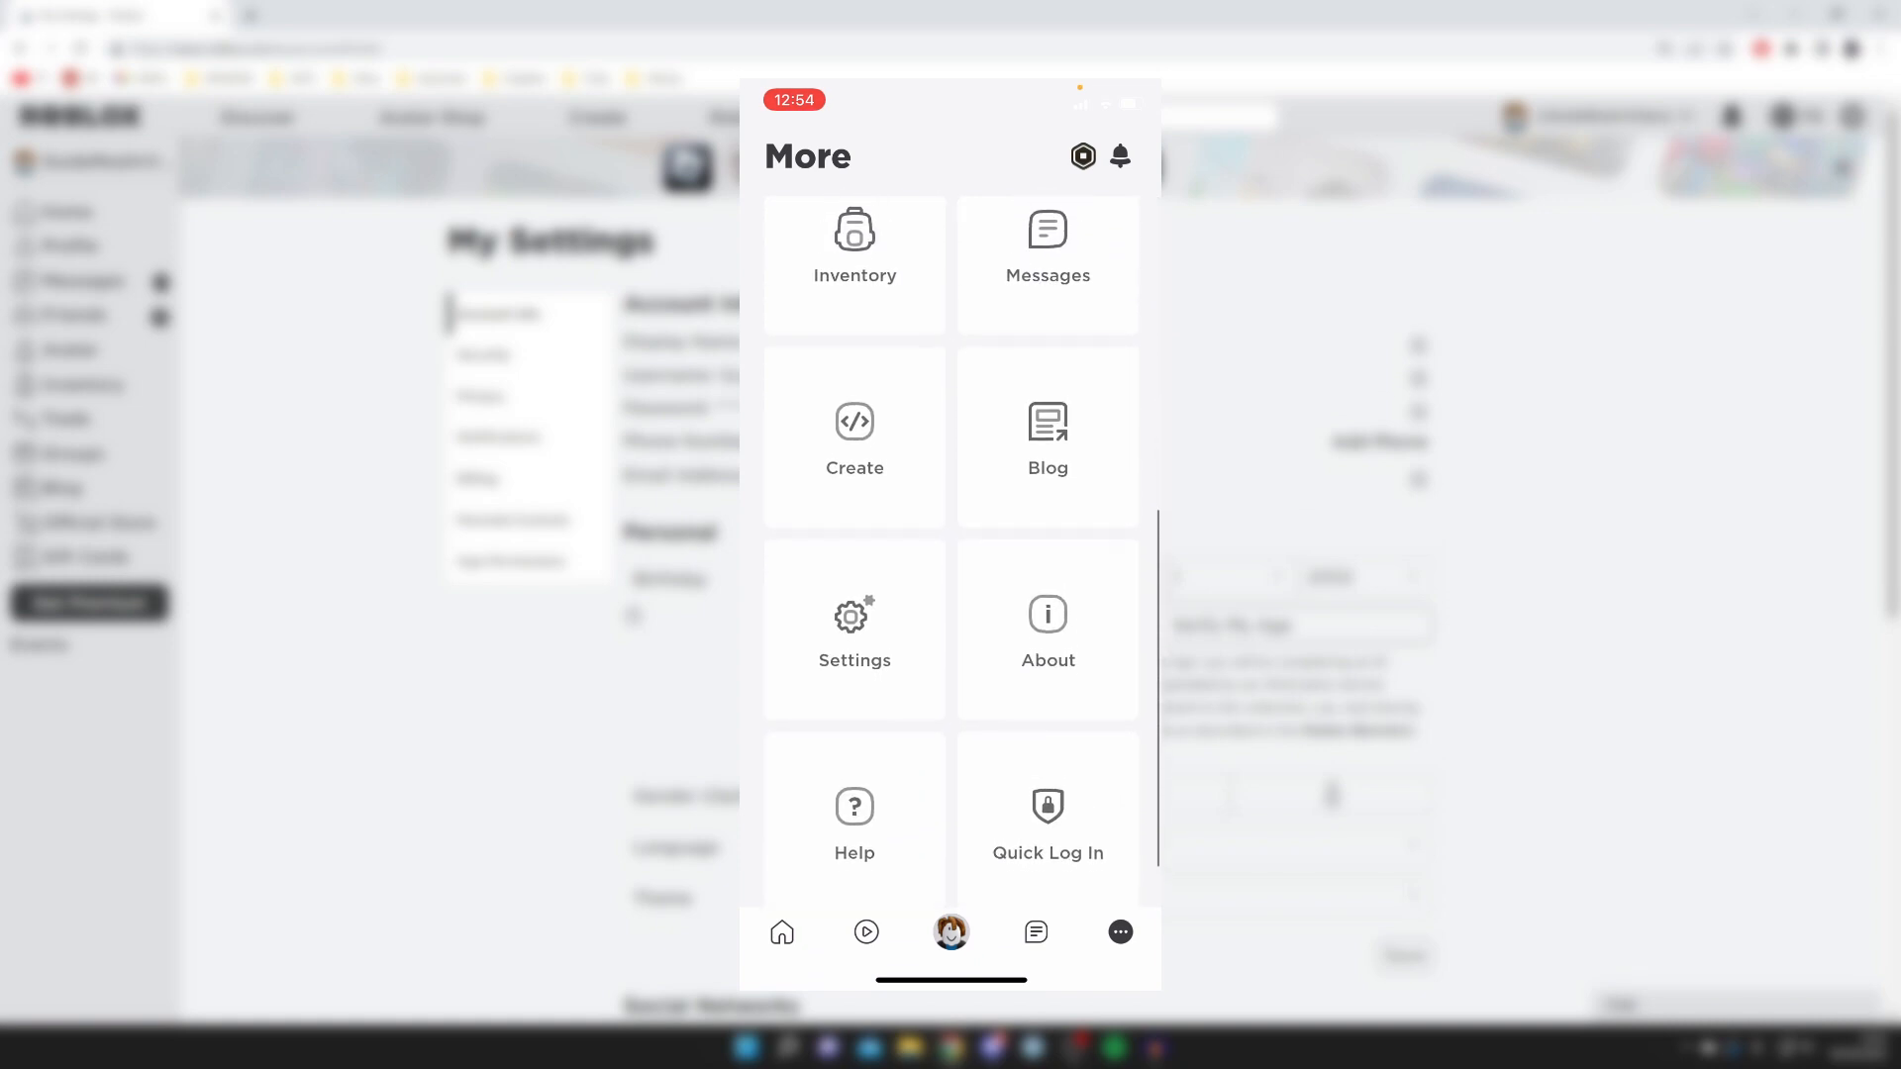
{"action": "scroll", "scroll_direction": "down", "scroll_amount": 3}
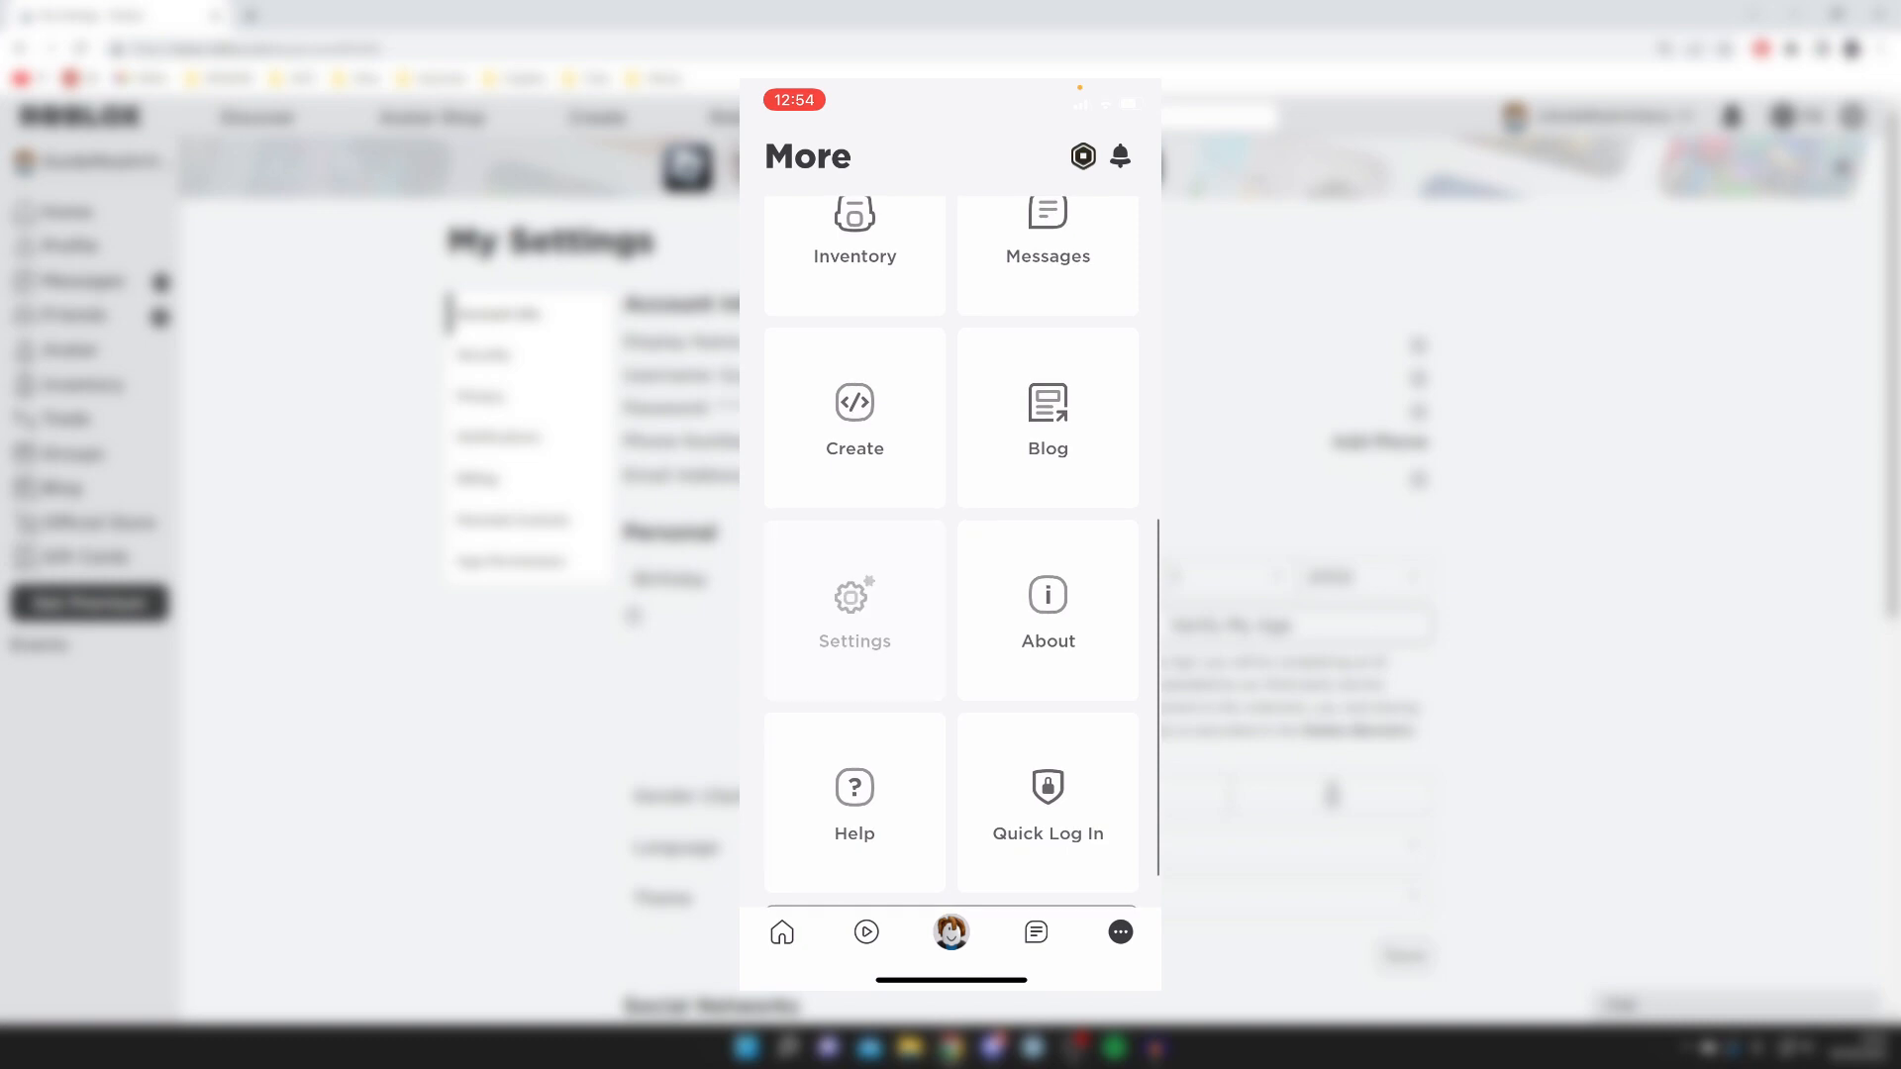
{"action": "left_click", "coordinate": [853, 612]}
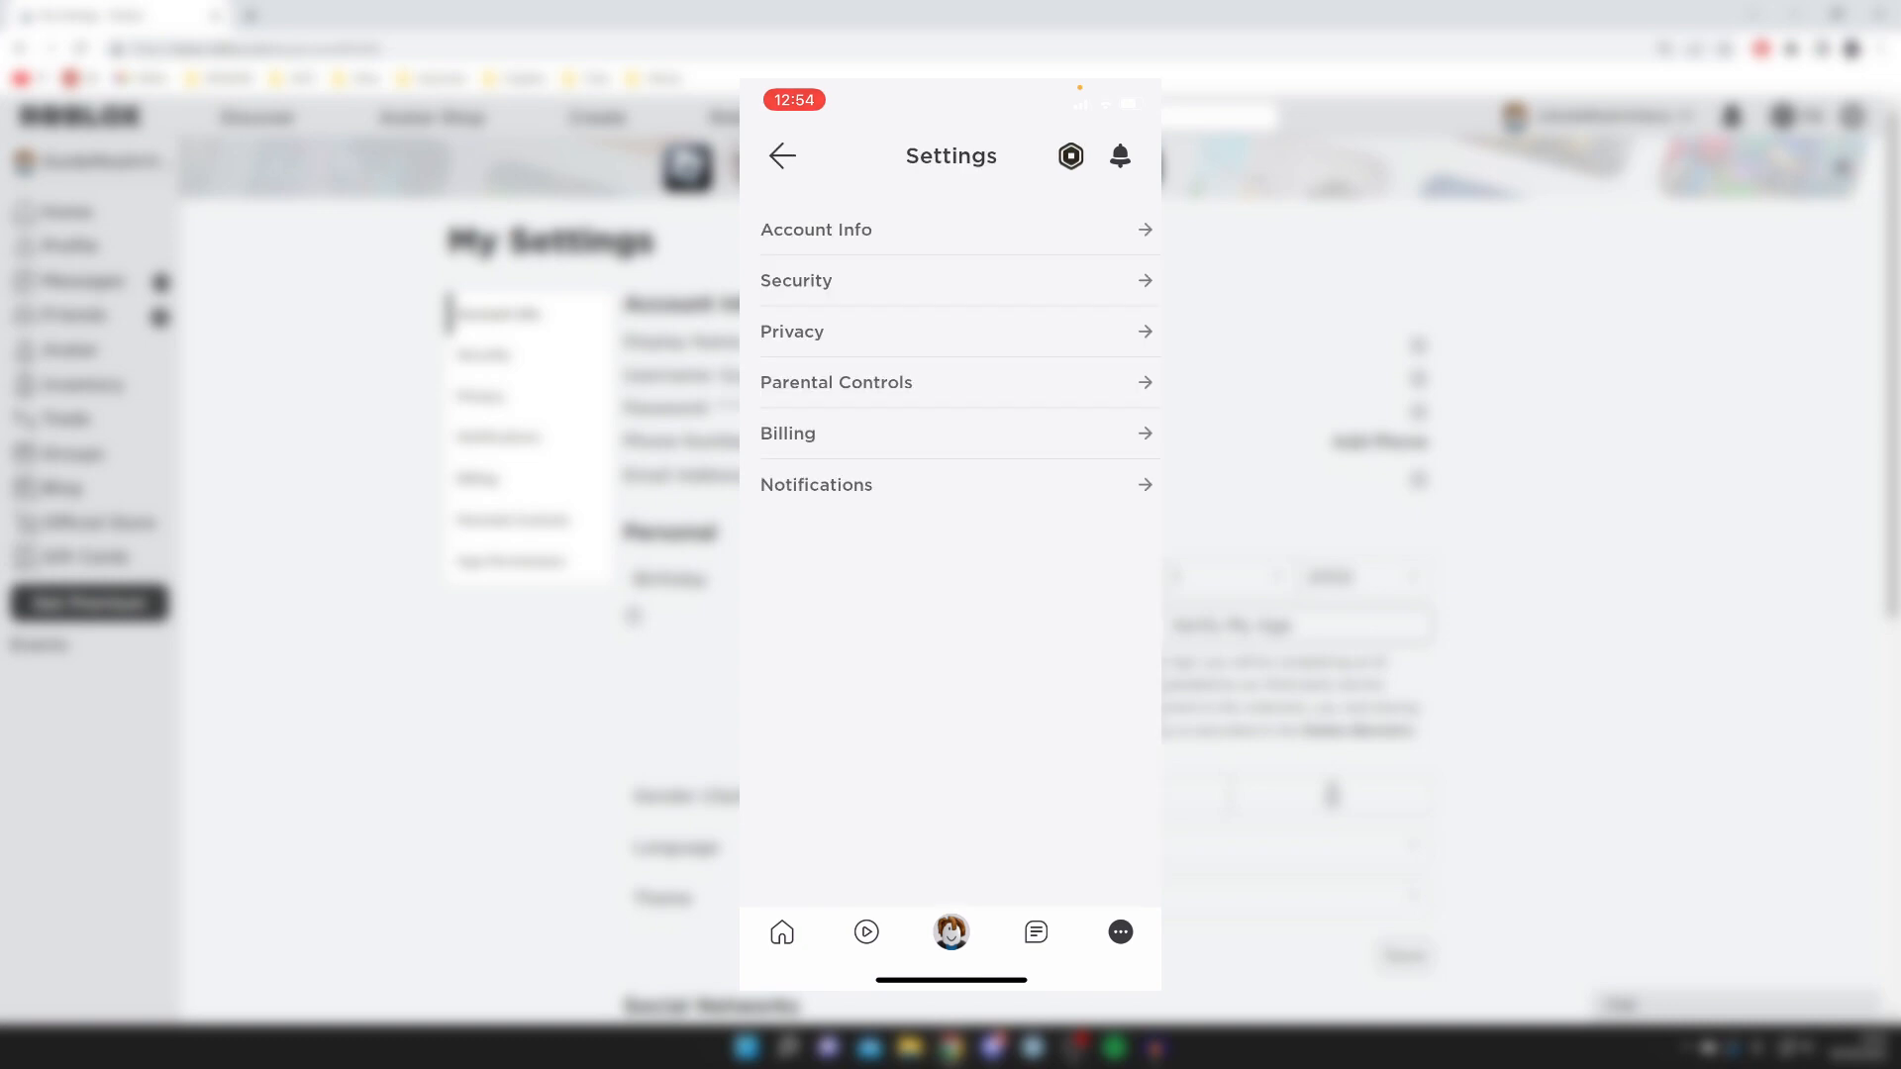
{"action": "left_click", "coordinate": [816, 229]}
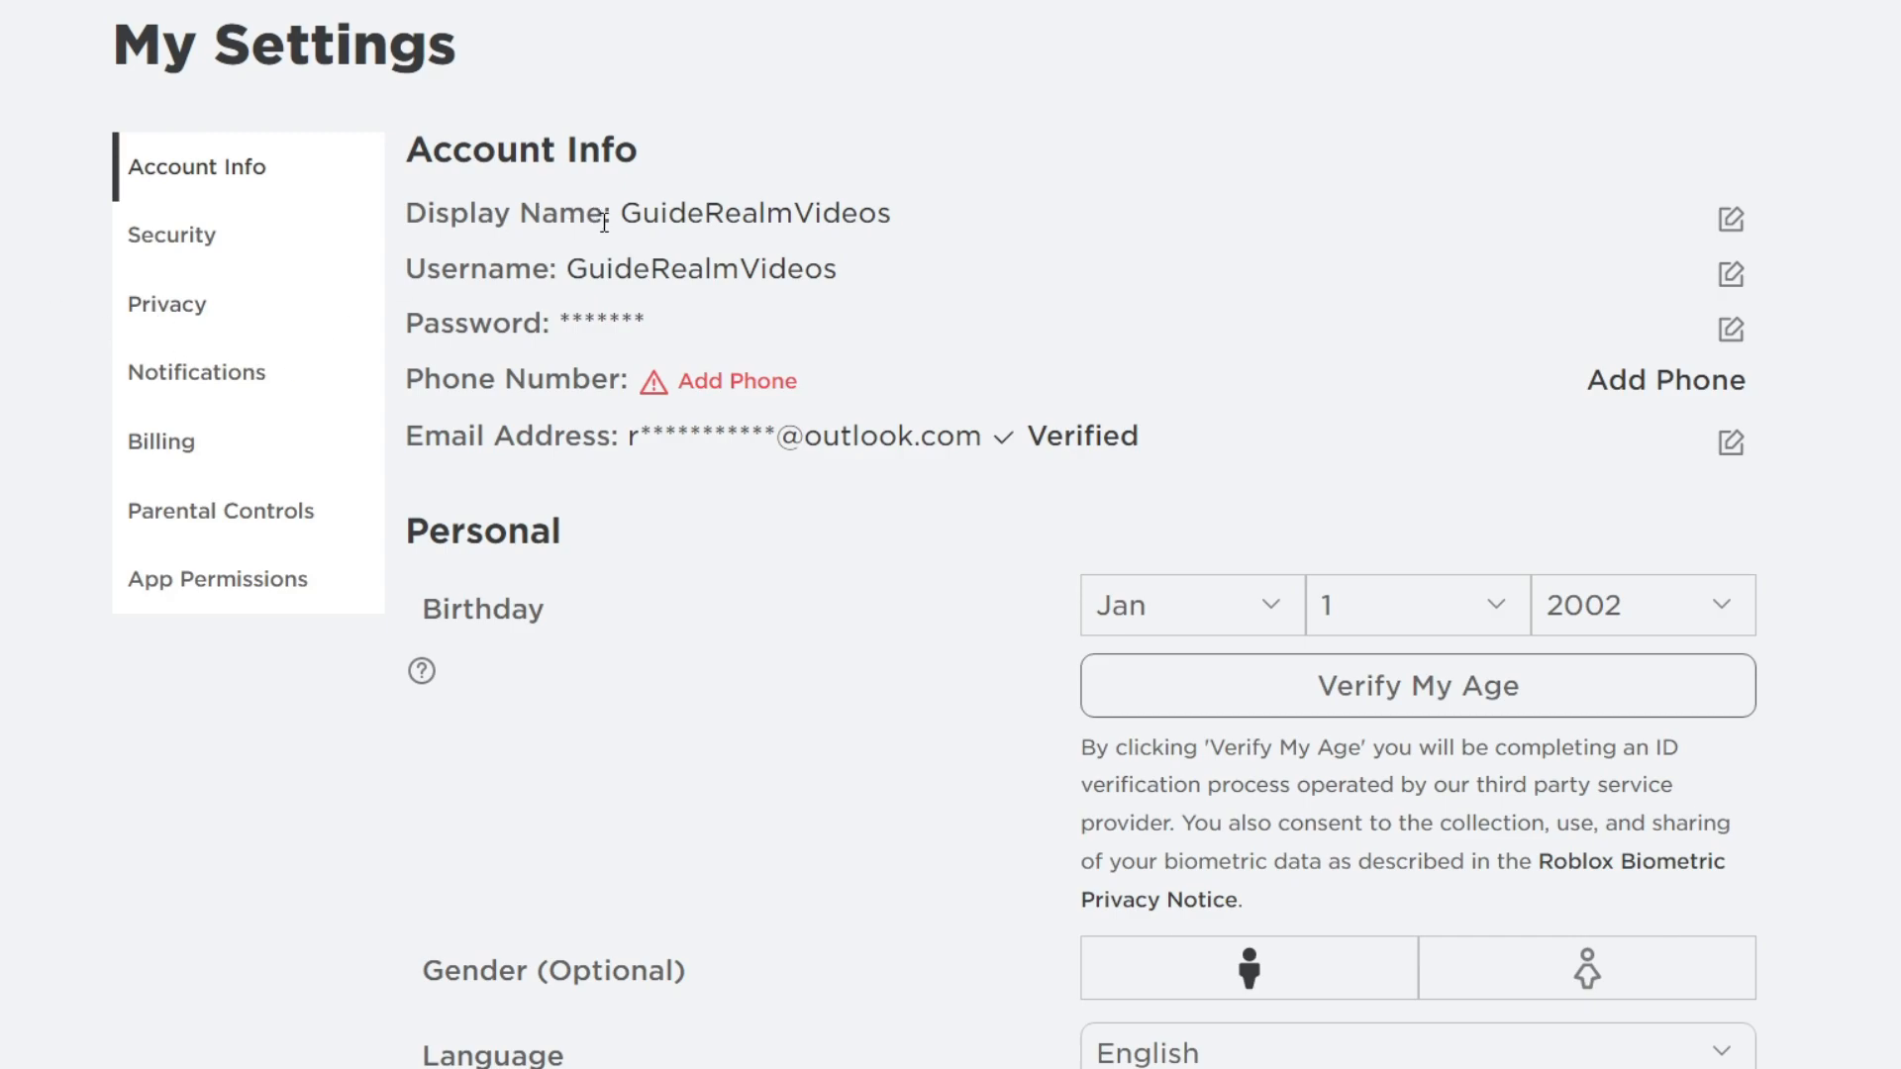
{"action": "mouse_move", "coordinate": [645, 241]}
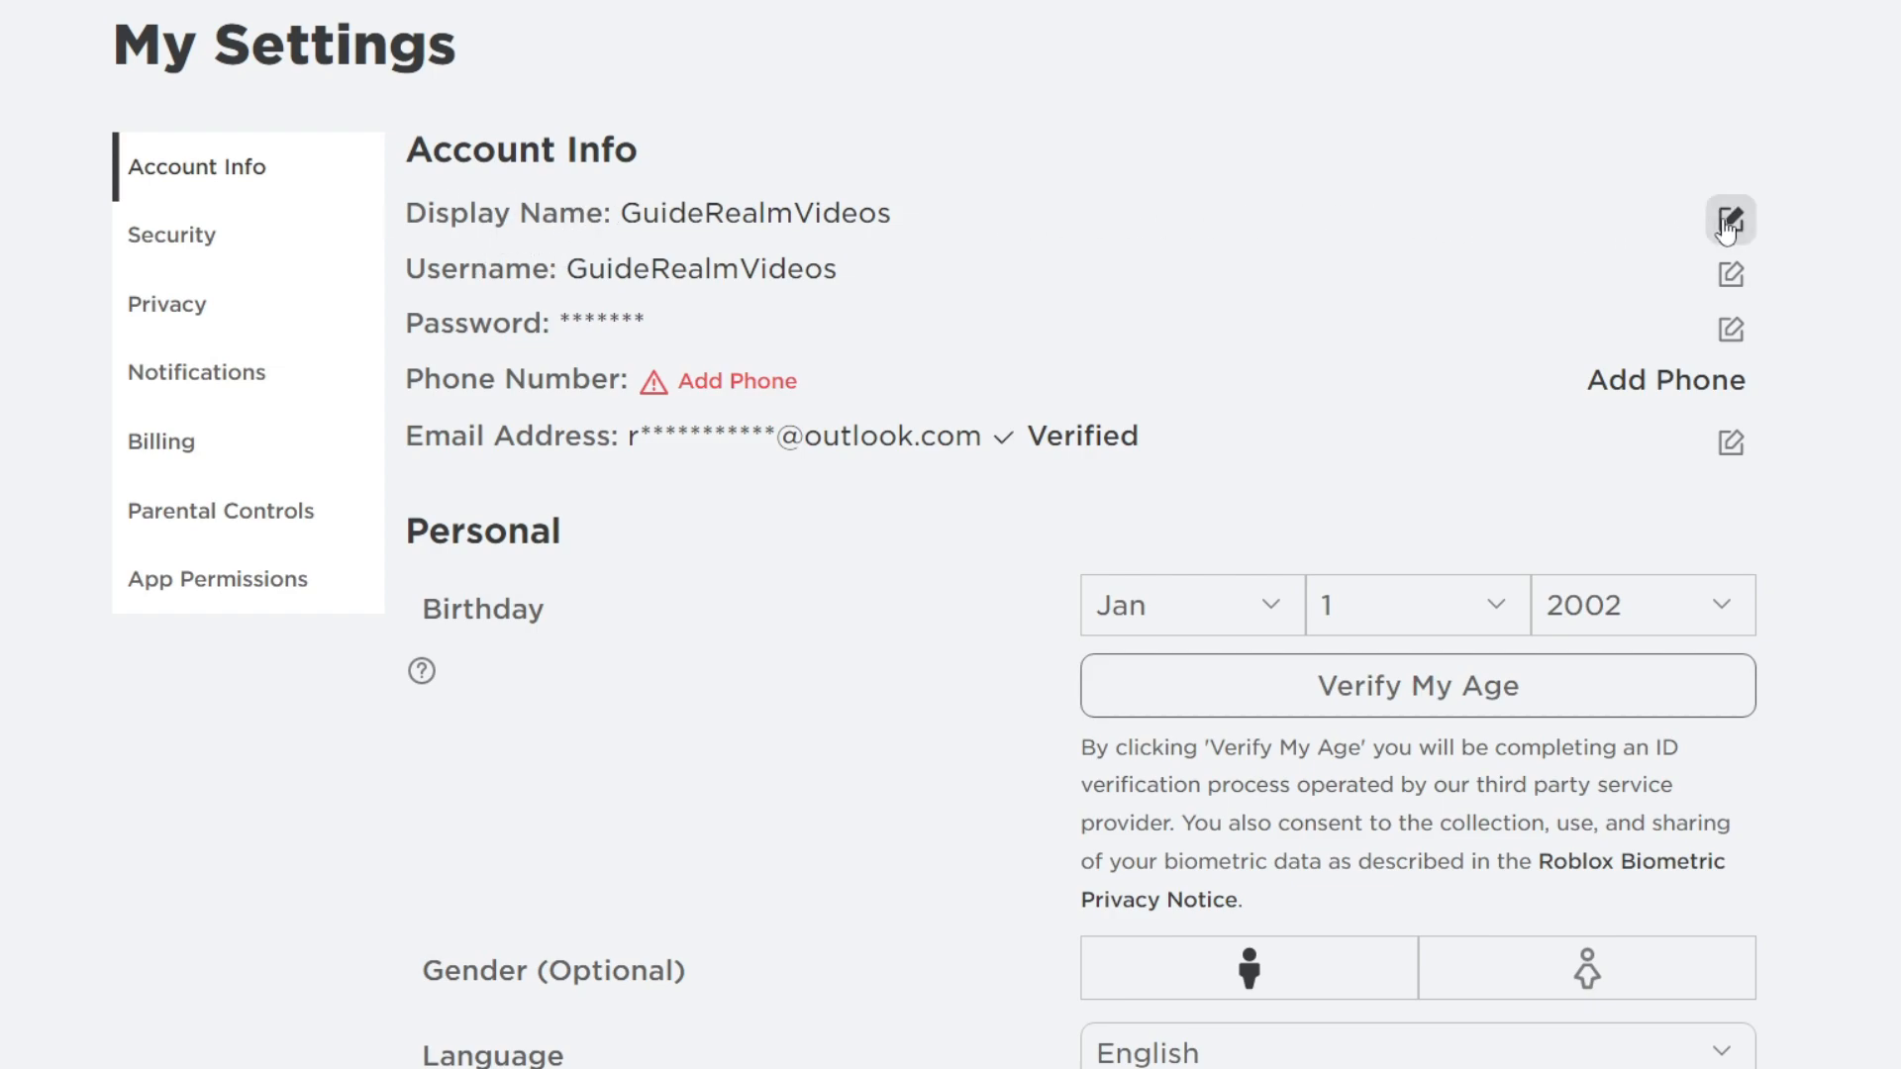
{"action": "mouse_move", "coordinate": [1729, 220]}
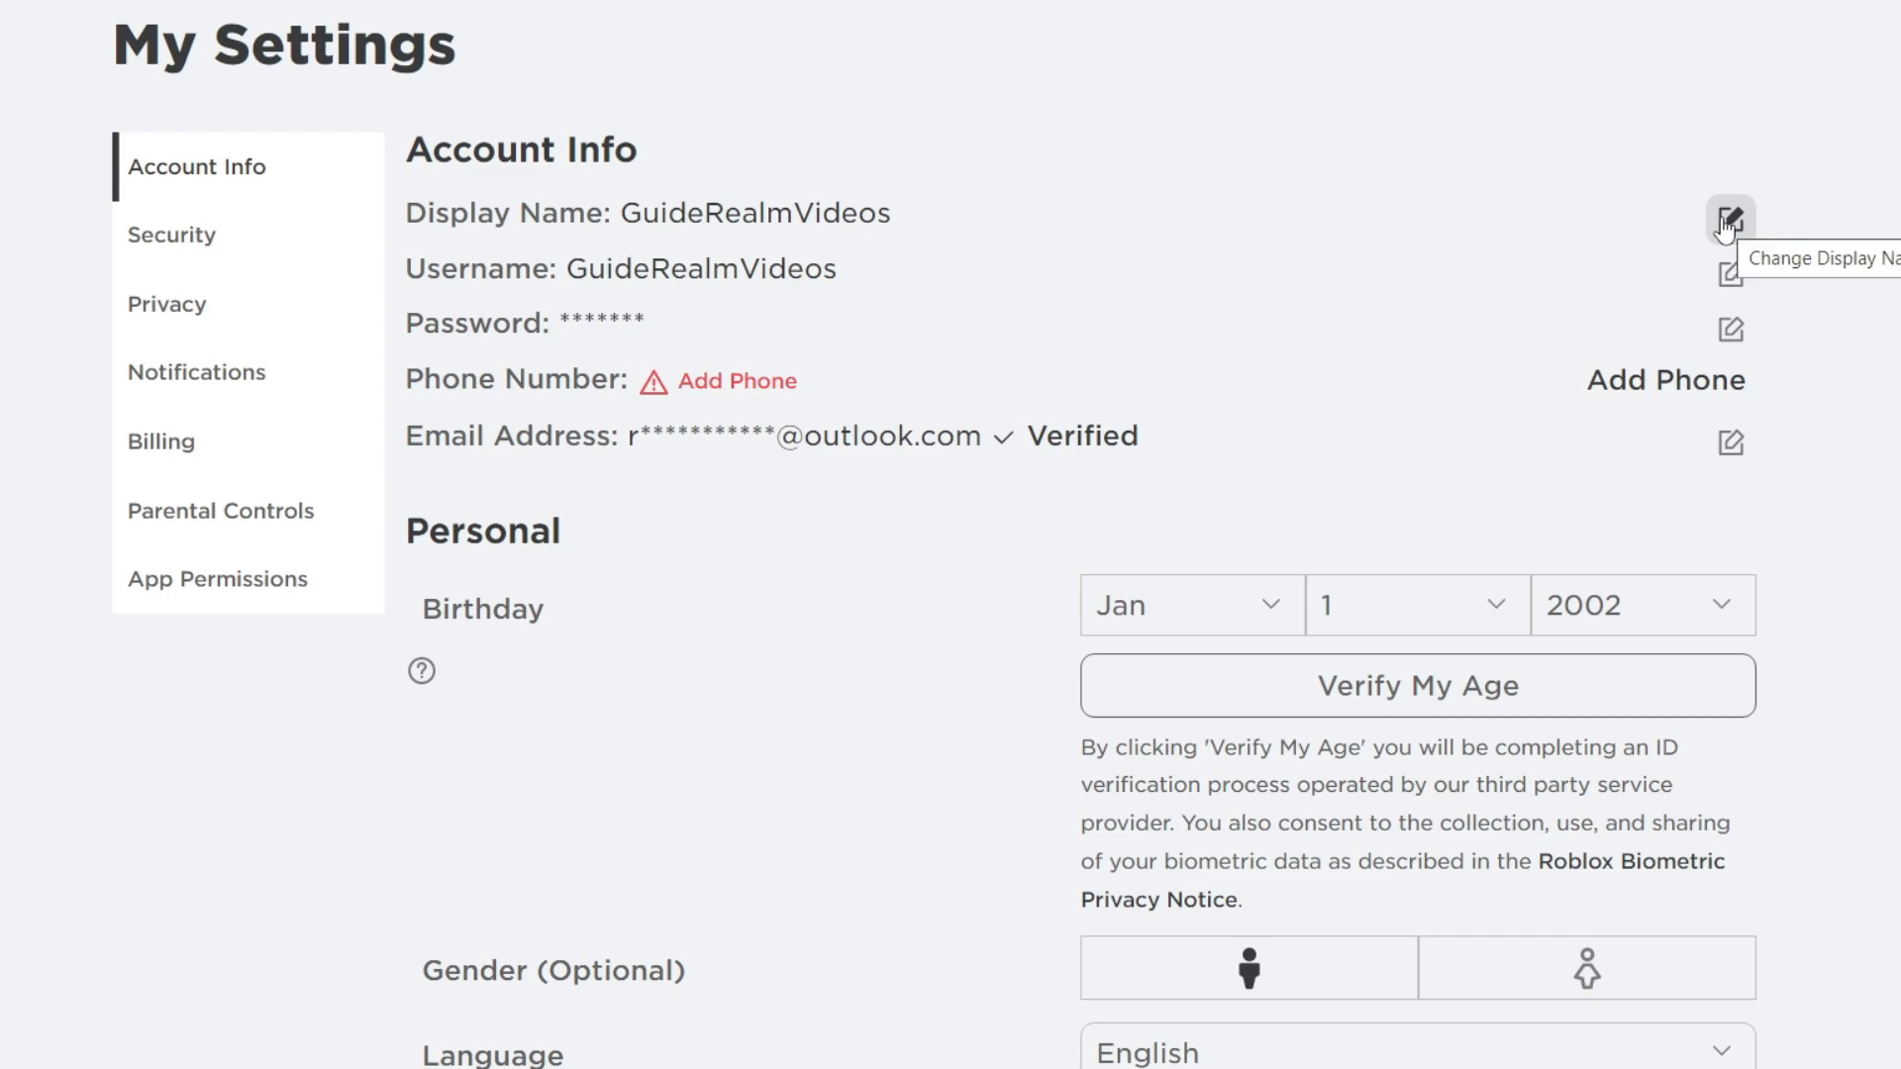
Start editing the display name and select the current text 'GuideRealmVideos' to replace it.
{"action": "left_click", "coordinate": [1729, 222]}
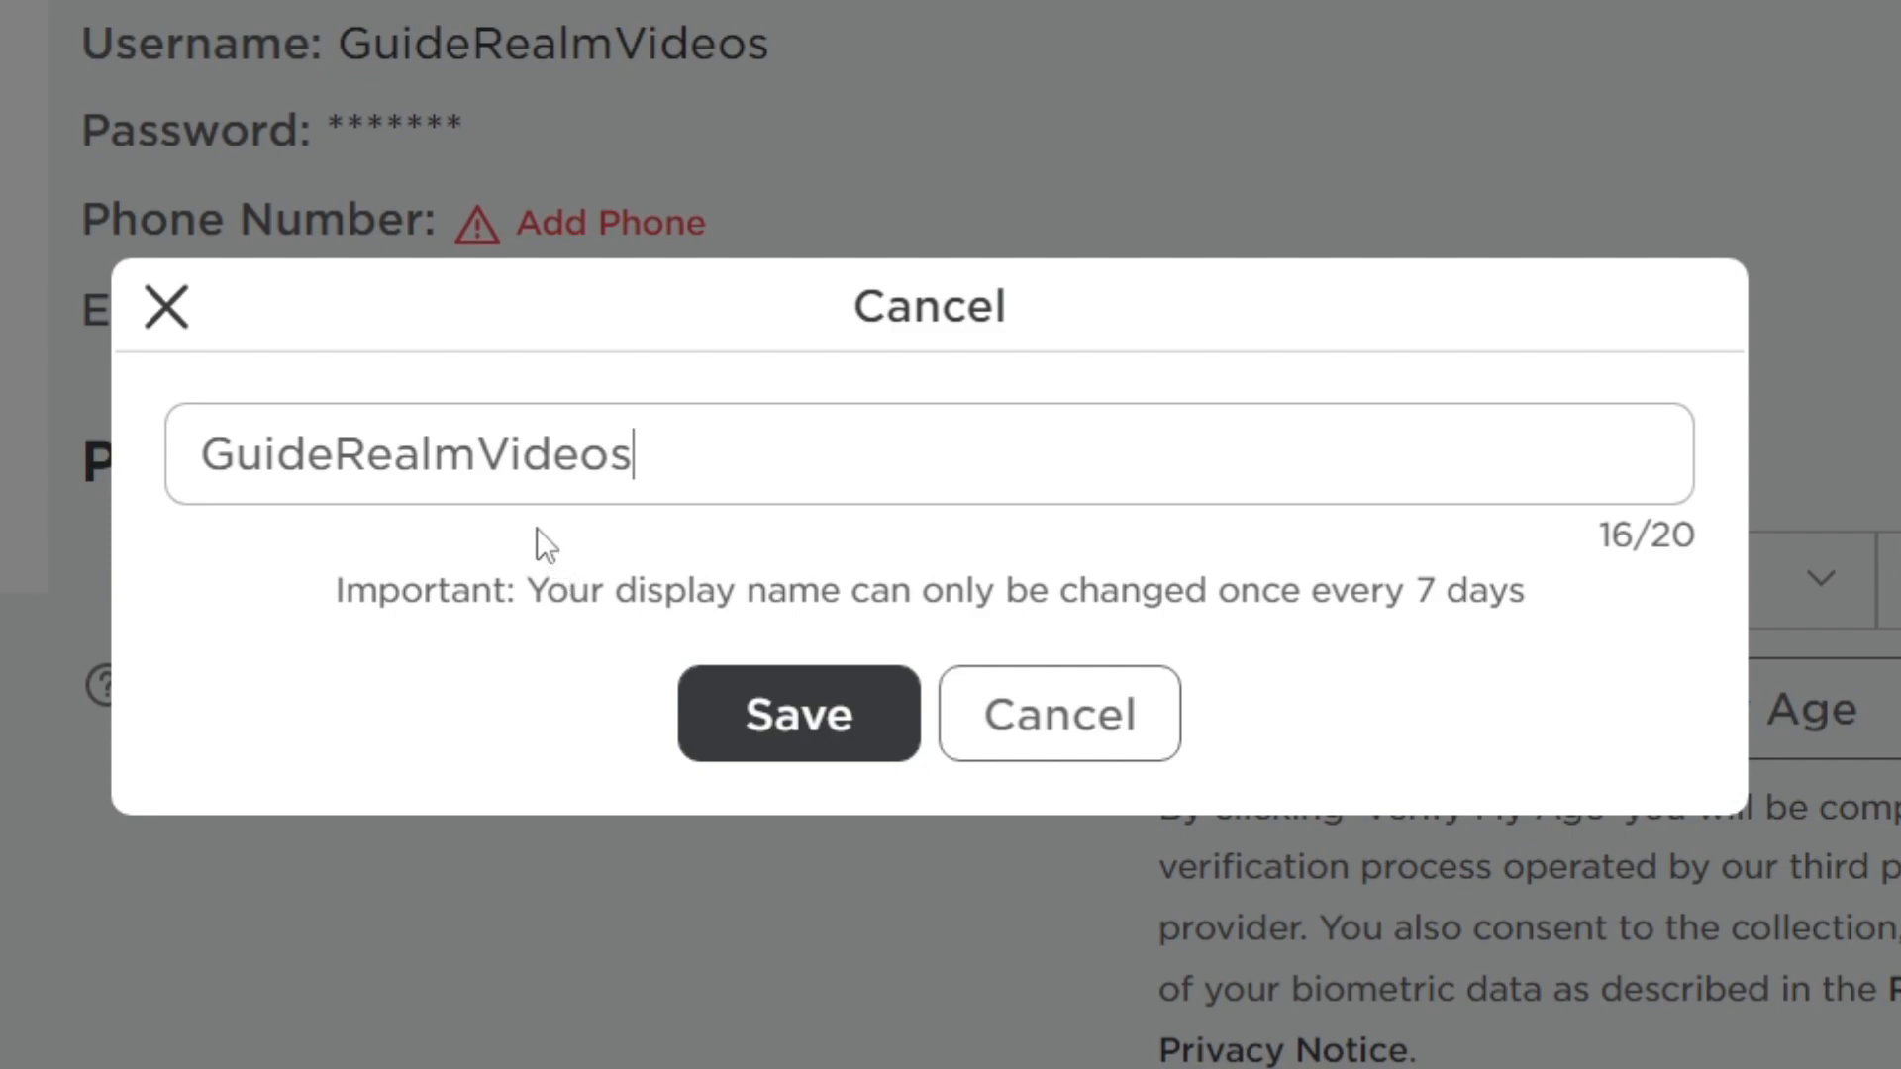
{"action": "double_click", "coordinate": [542, 454]}
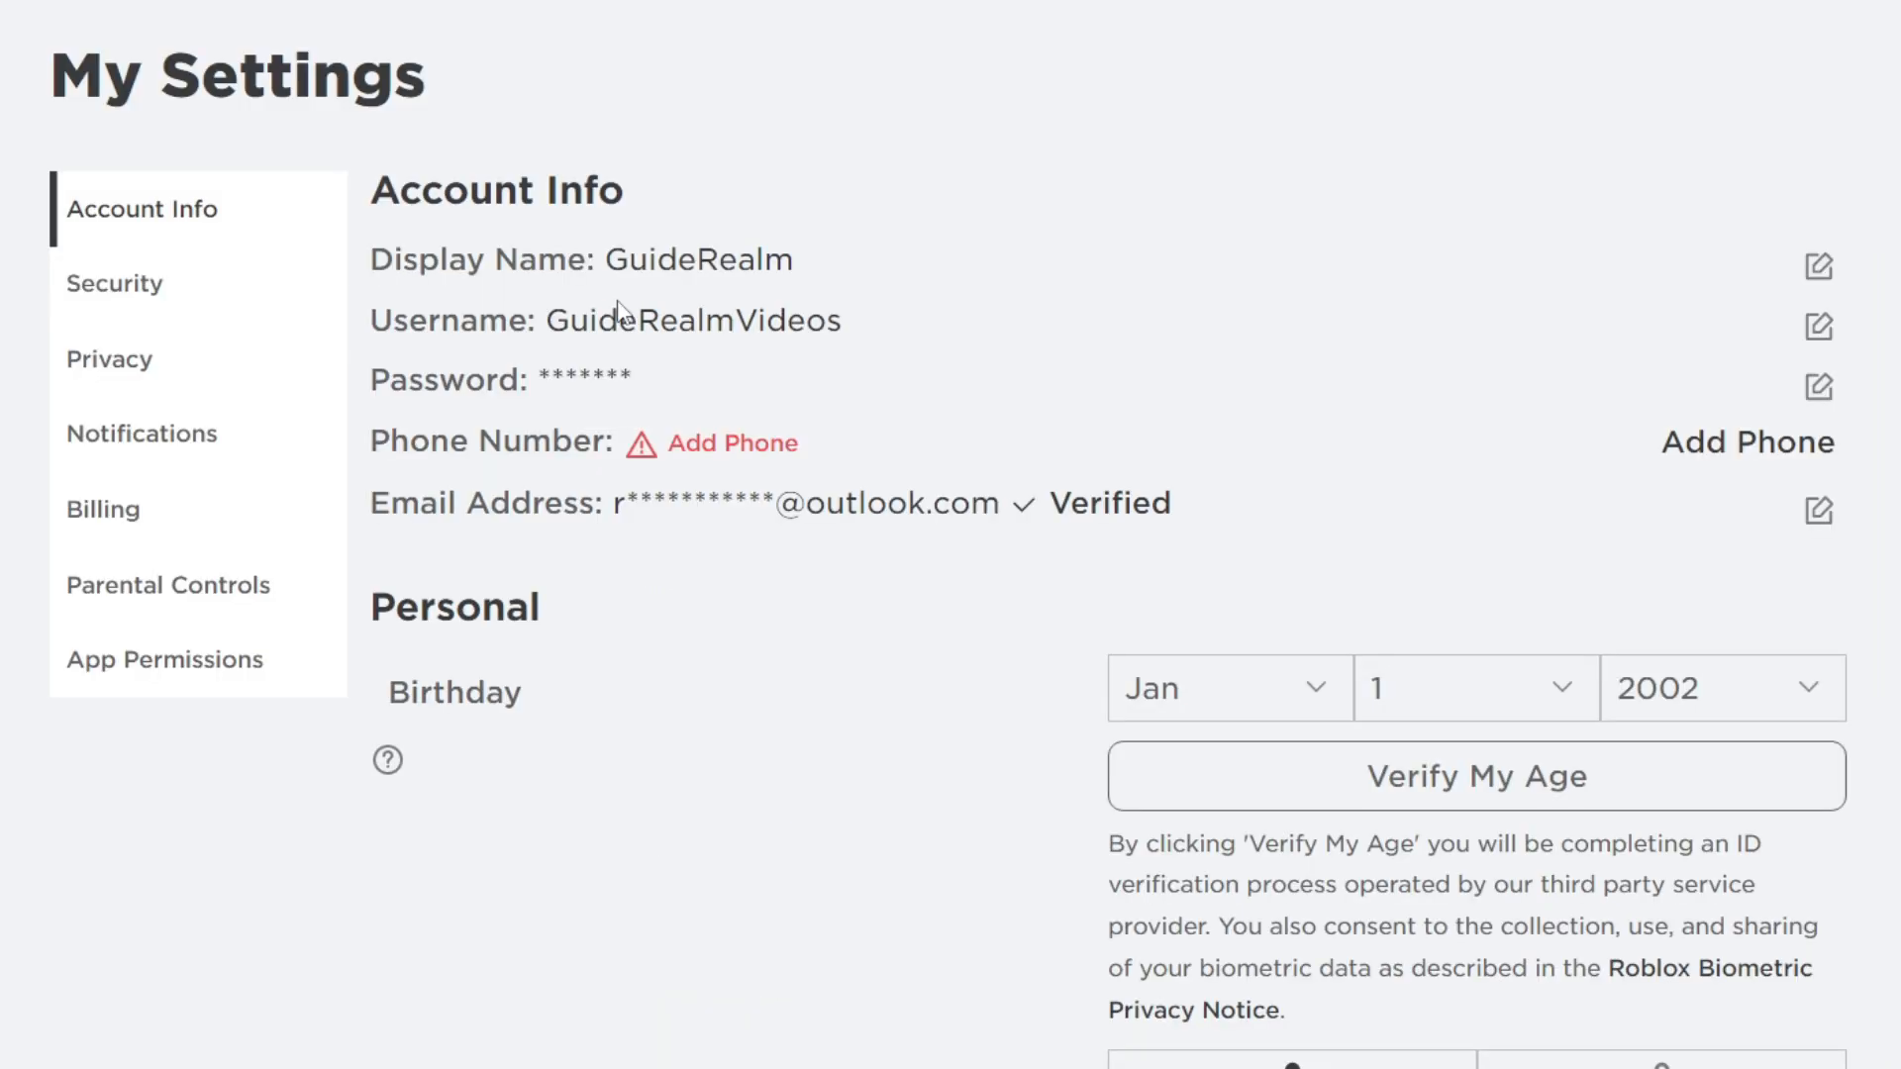
{"action": "mouse_move", "coordinate": [641, 313]}
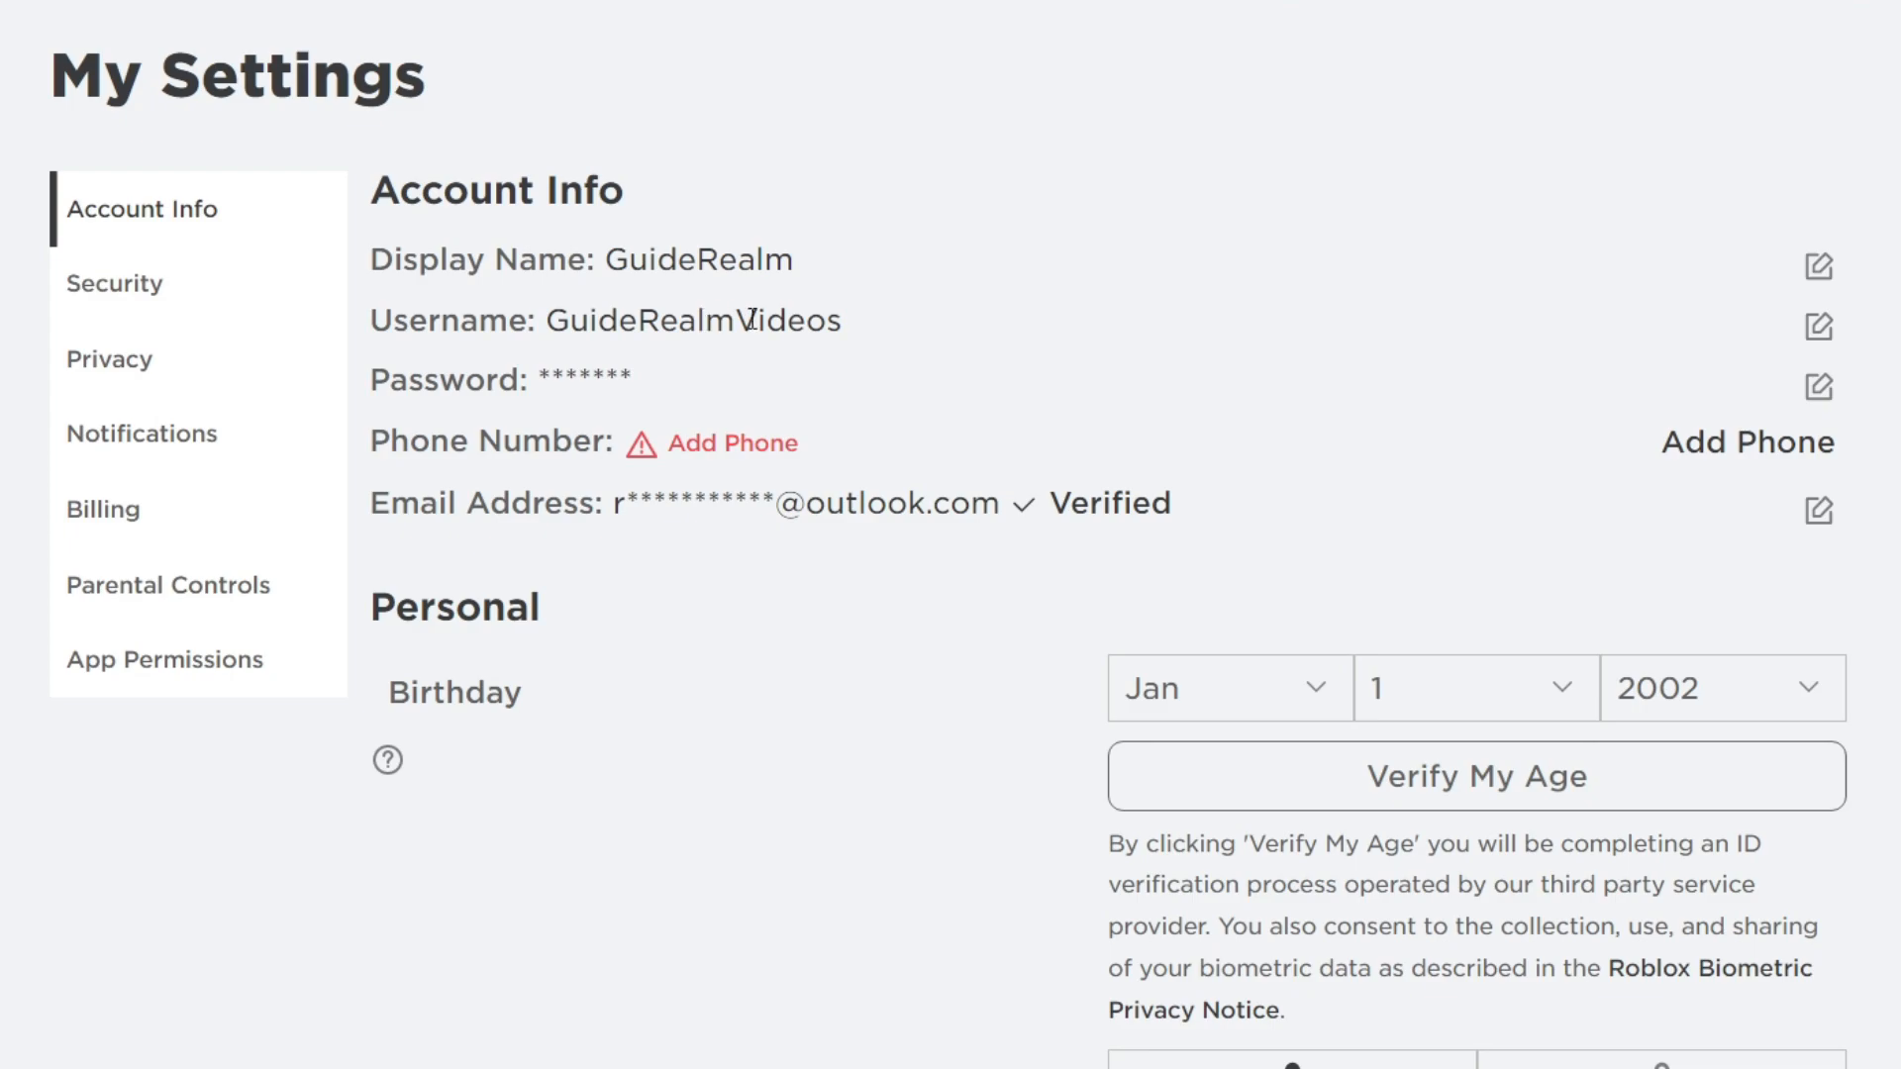
{"action": "mouse_move", "coordinate": [1818, 326]}
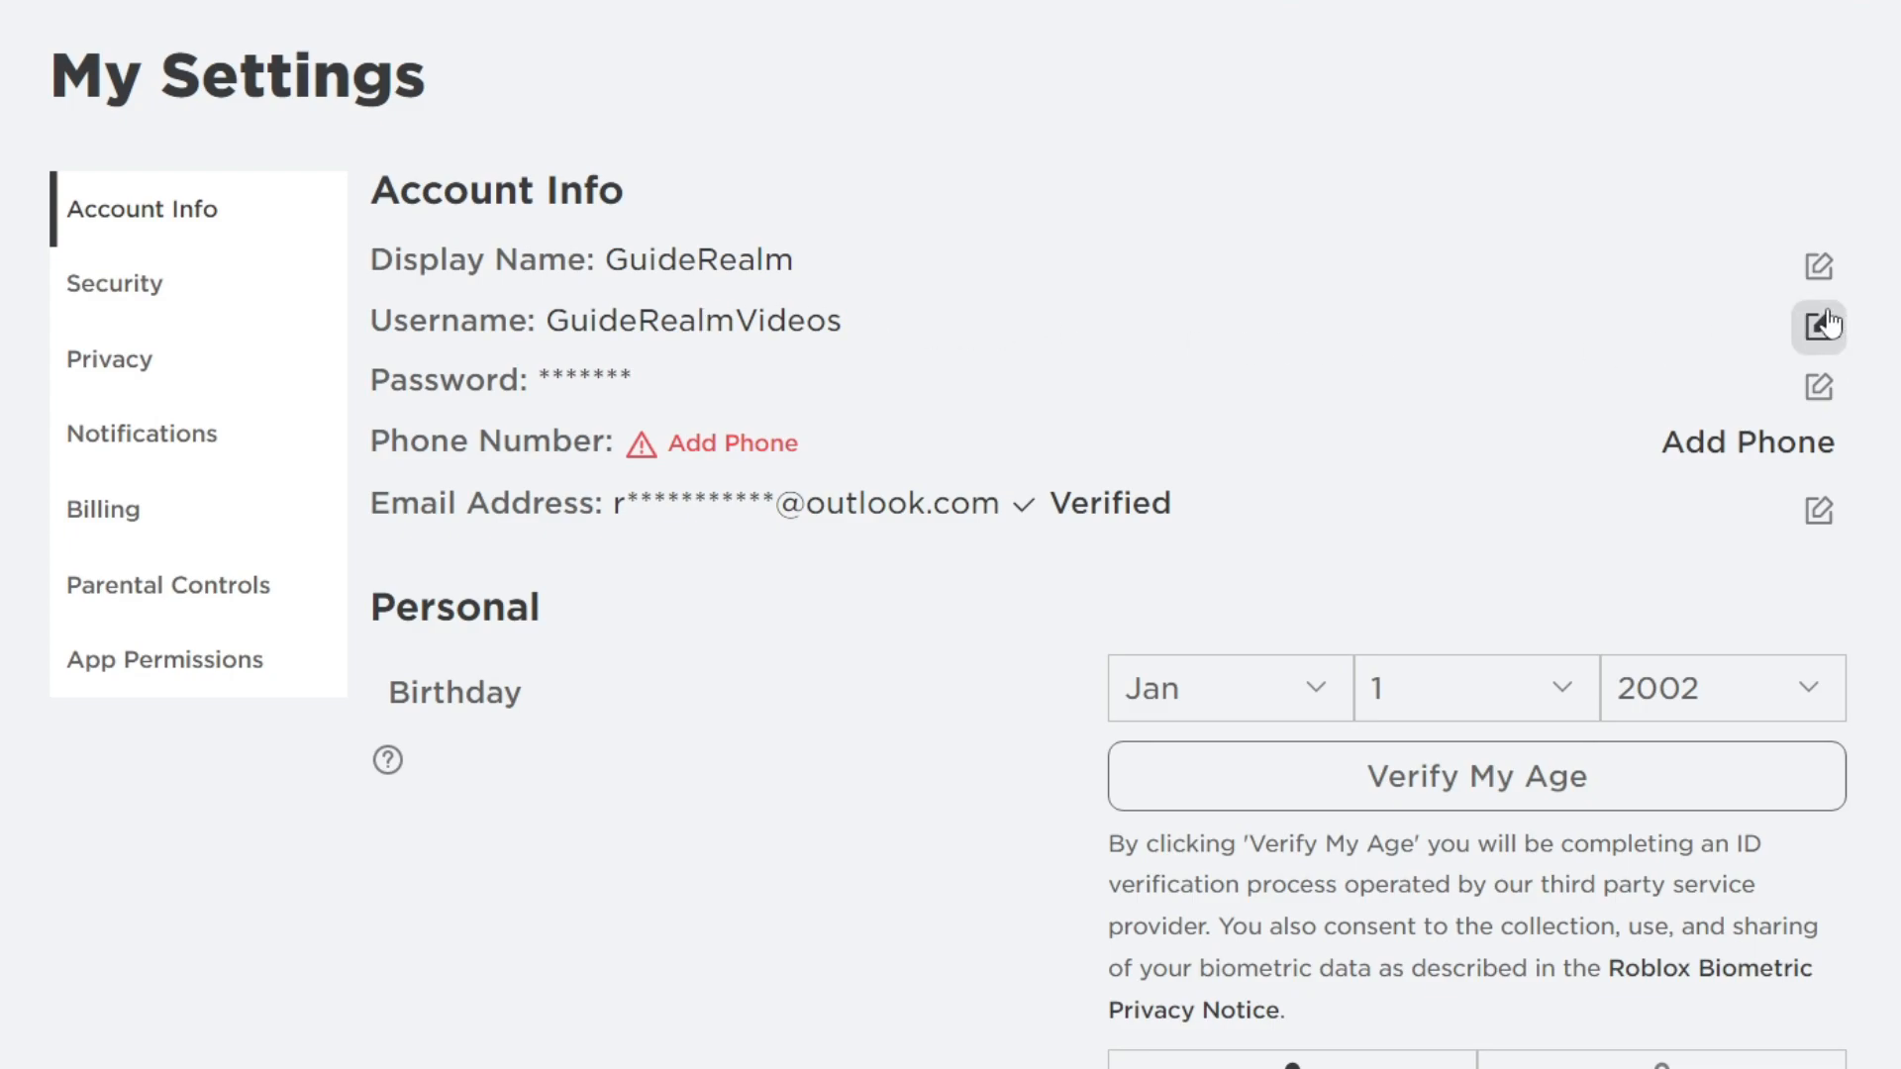
Try editing the username, triggering an Insufficient Funds notice asking for 930 more Robux.
{"action": "left_click", "coordinate": [1819, 320]}
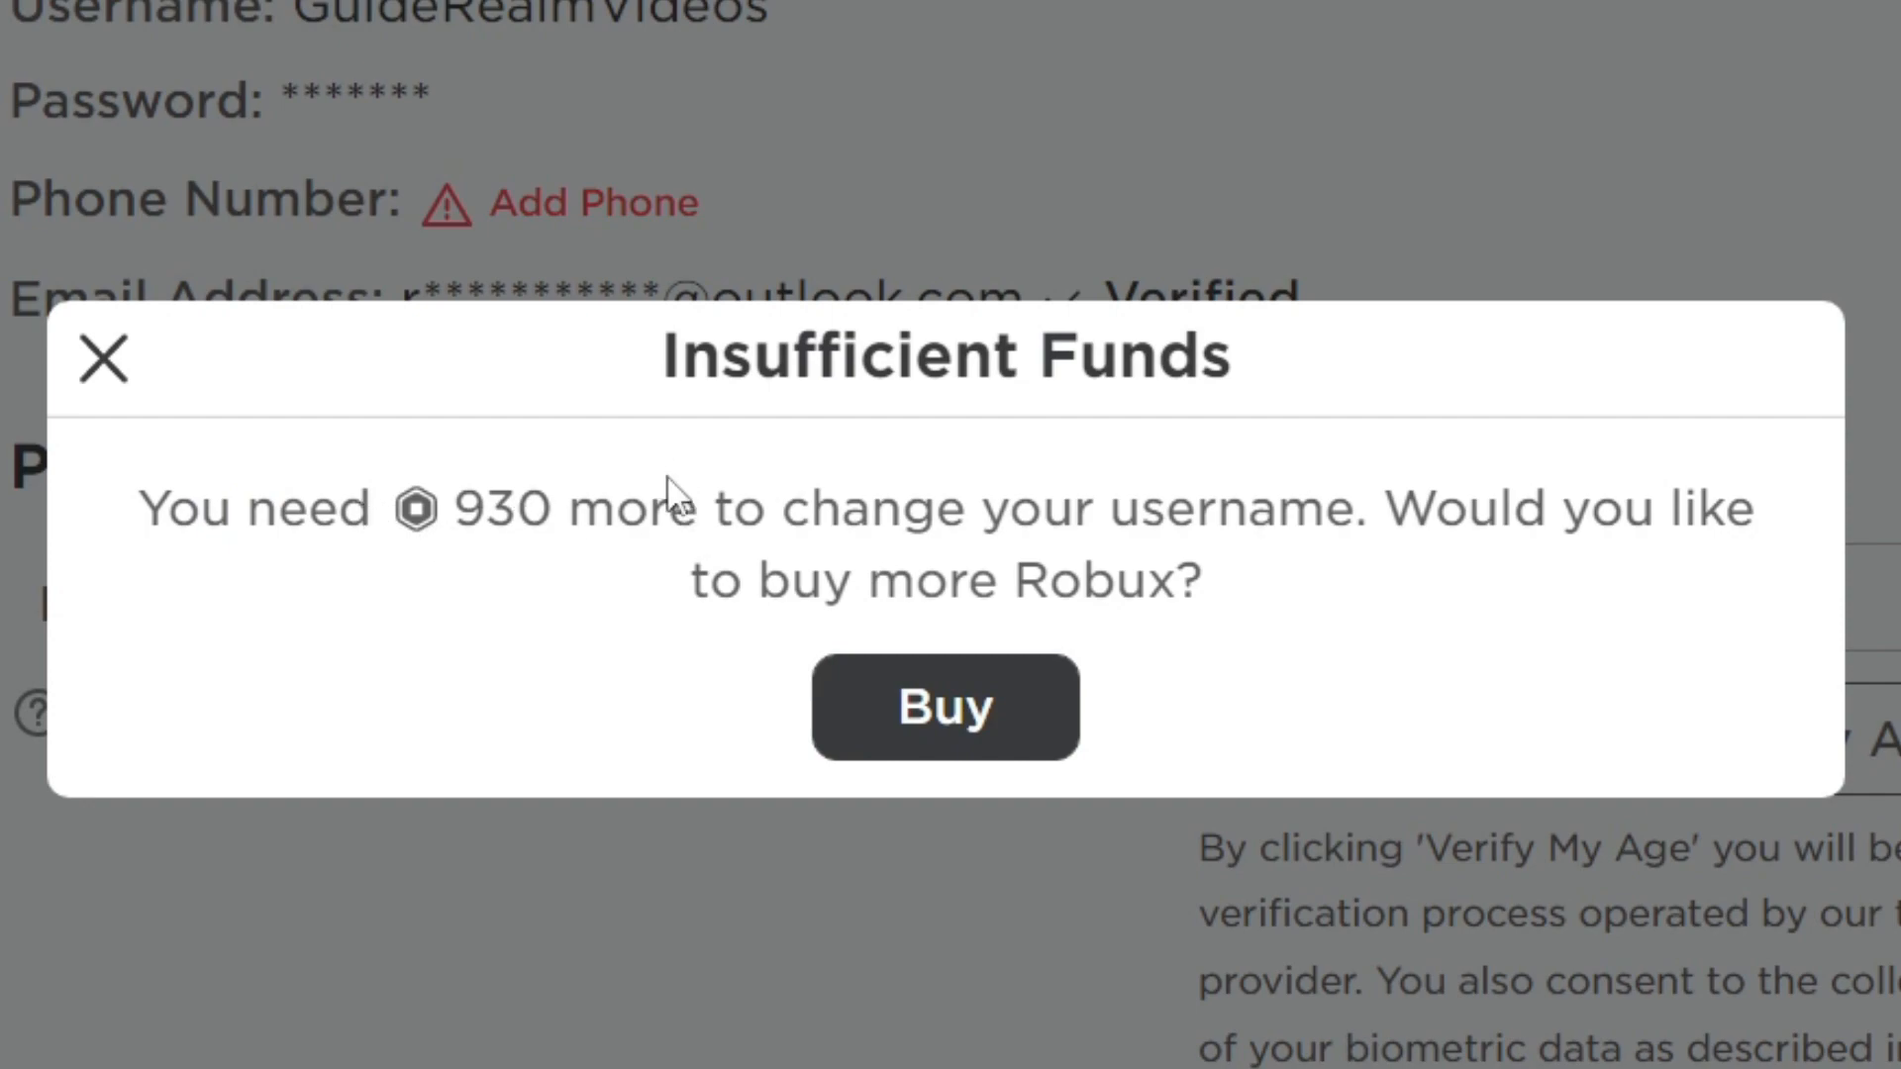
{"action": "mouse_move", "coordinate": [630, 485]}
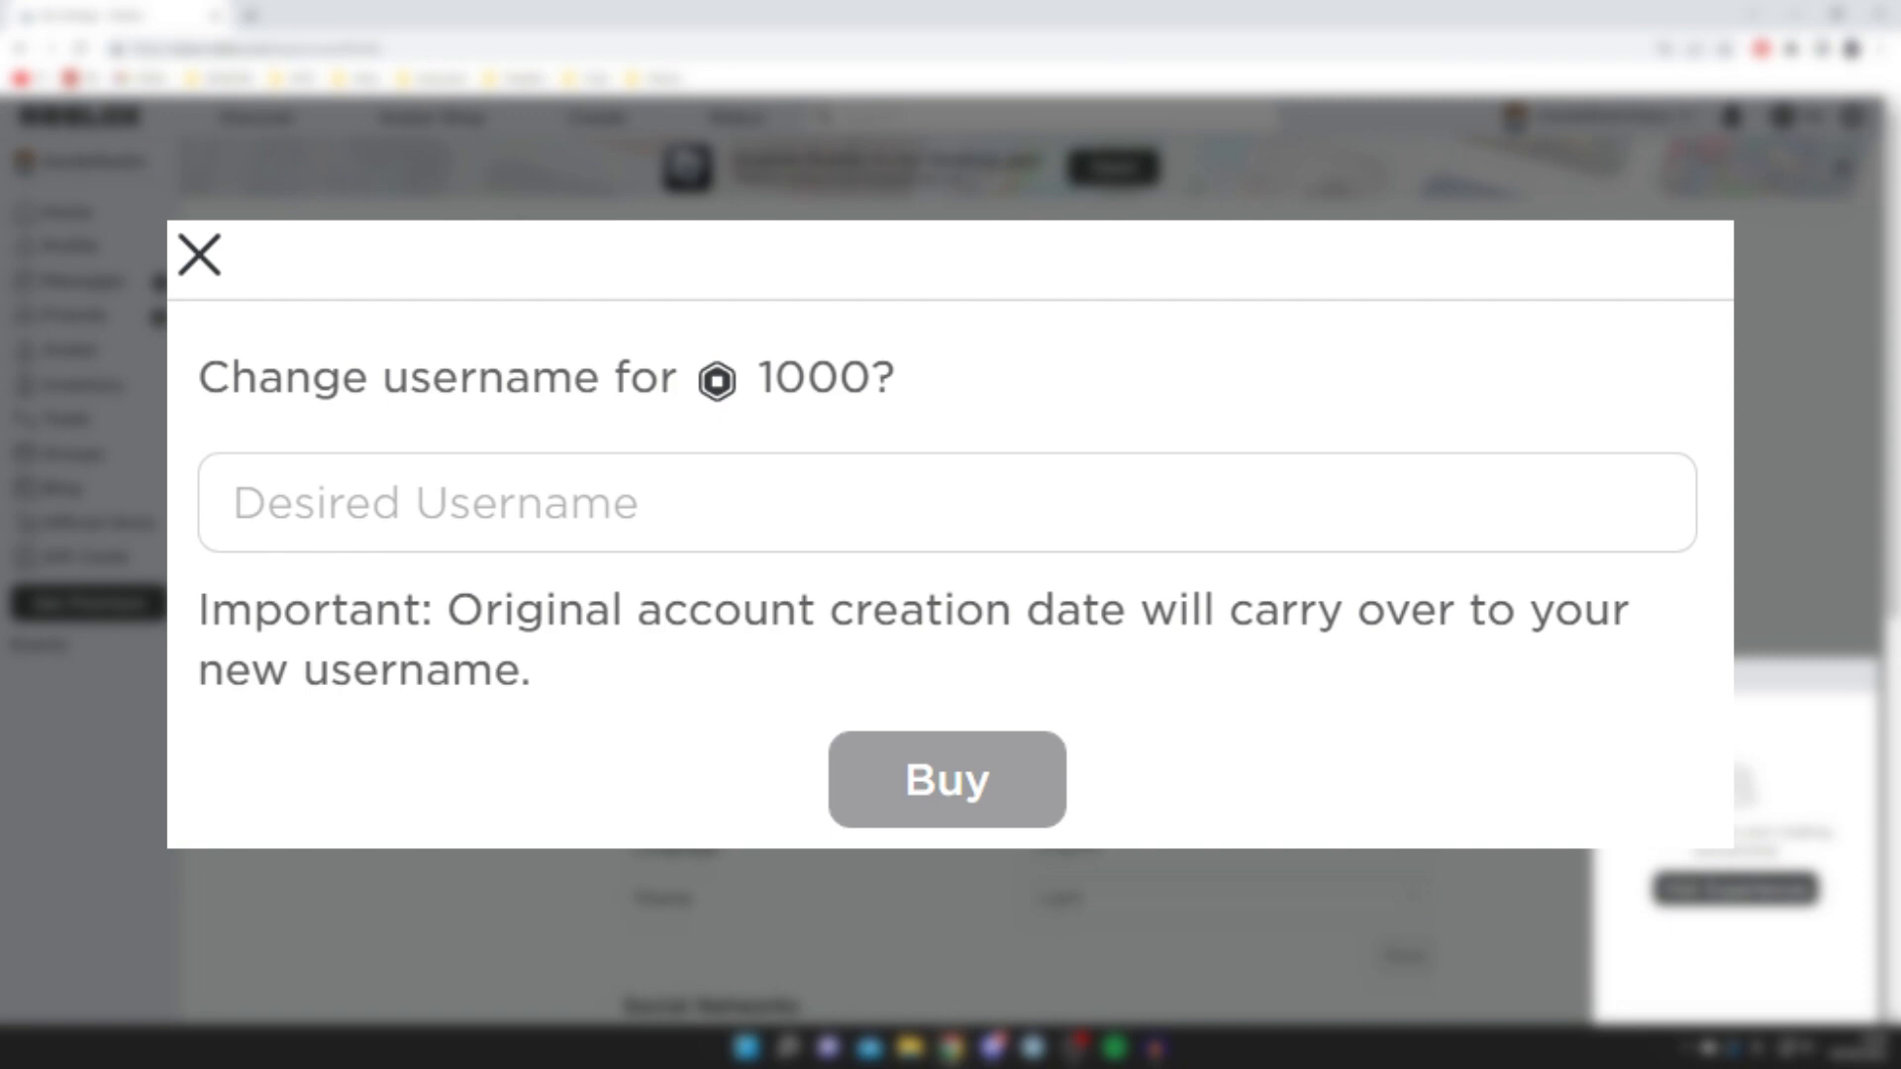
Dismiss the Insufficient Funds notice to return to the Account Info page.
{"action": "left_click", "coordinate": [945, 778]}
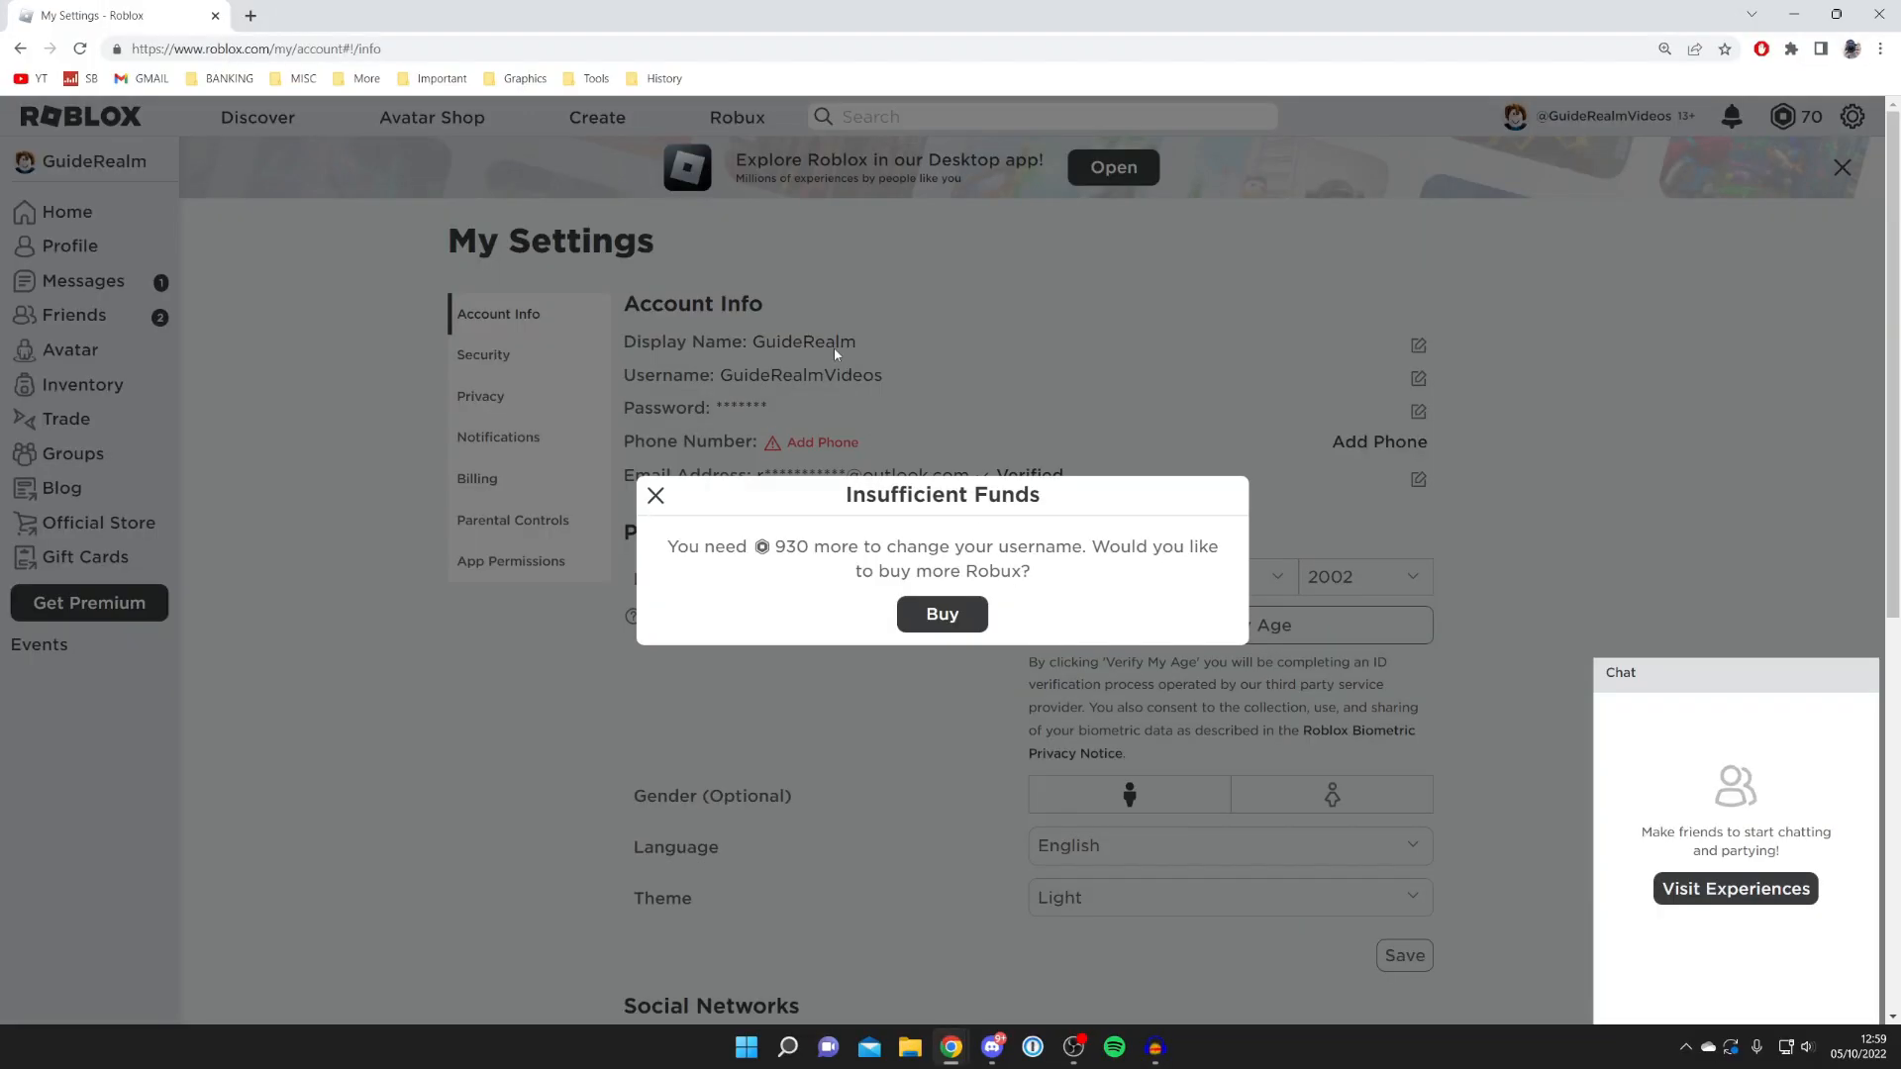
{"action": "left_click", "coordinate": [654, 495]}
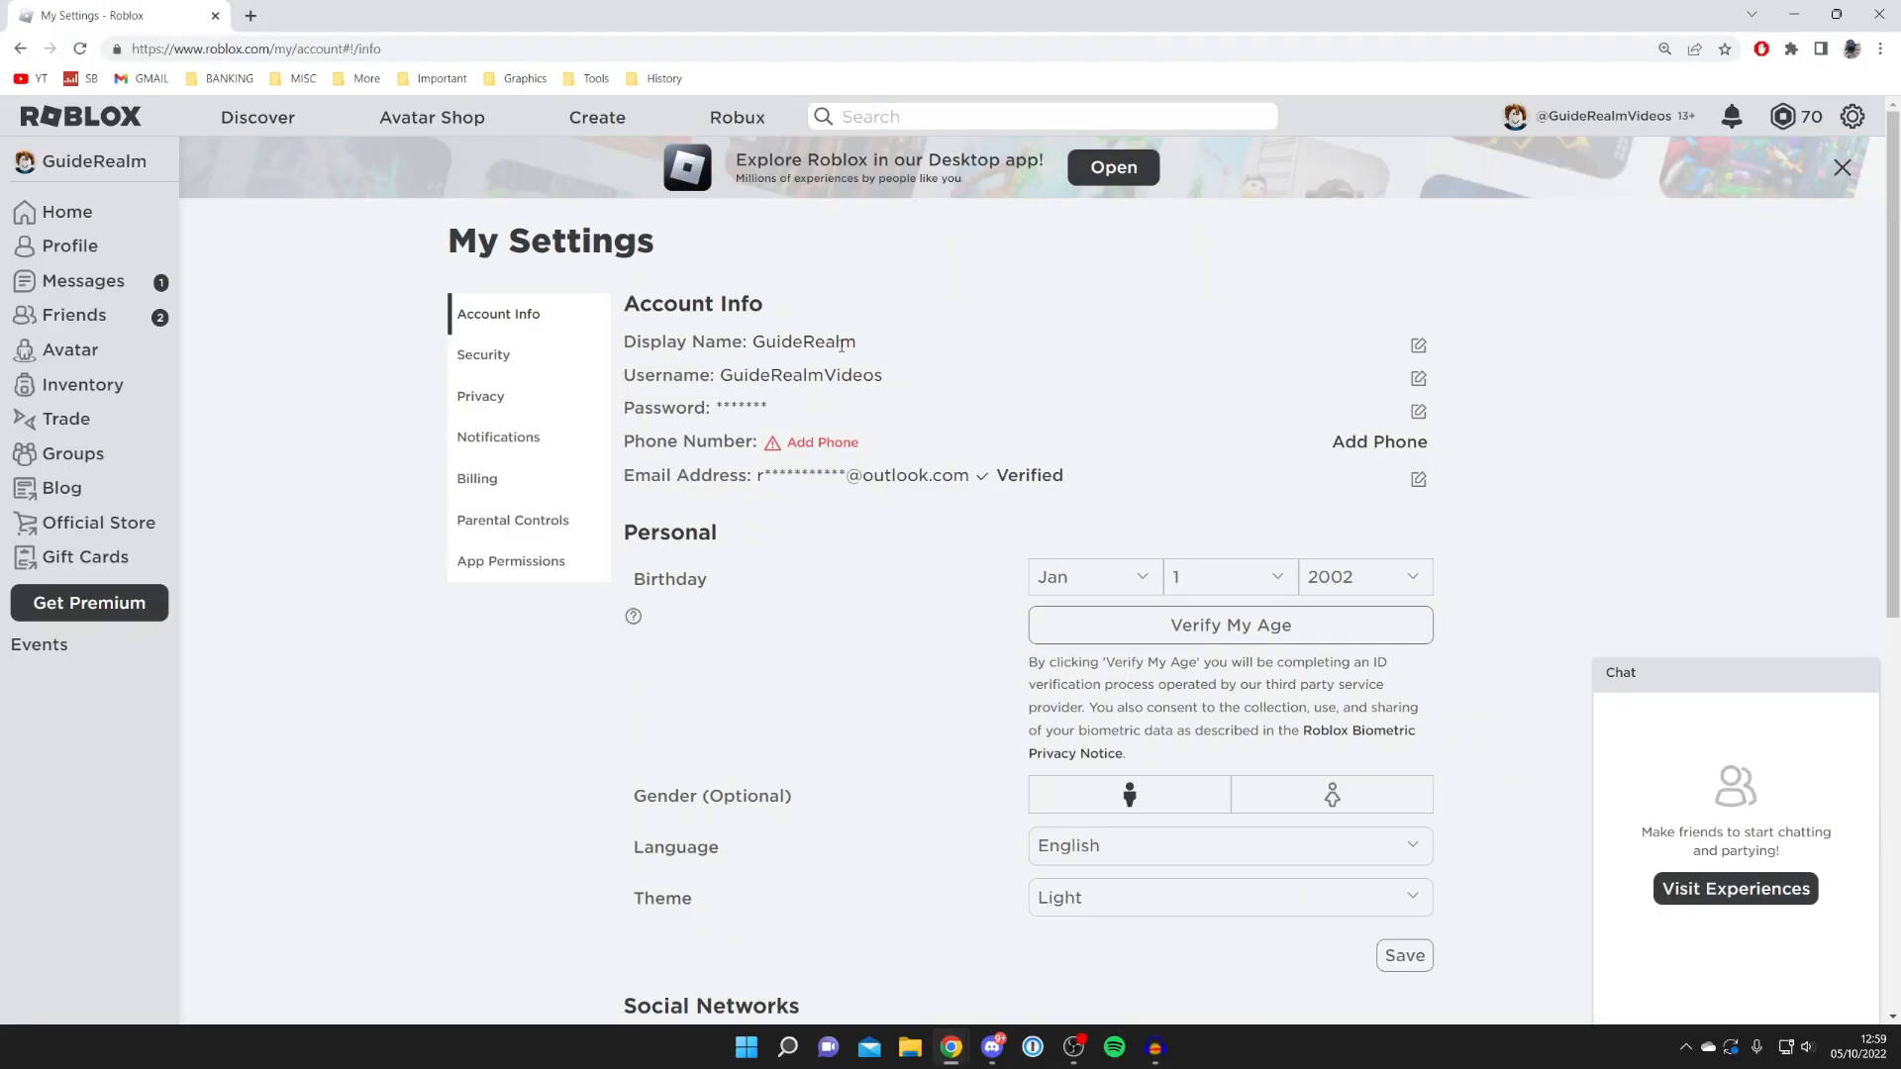